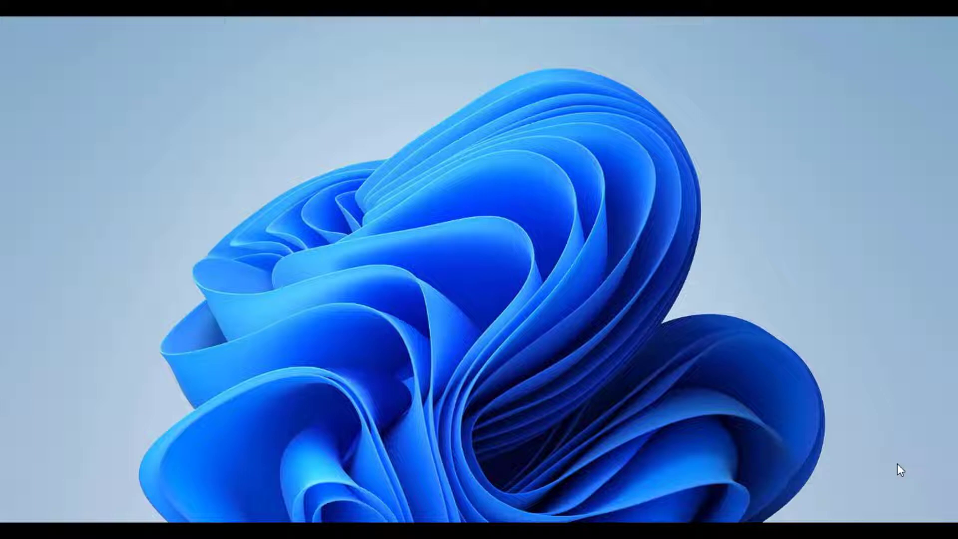
pyautogui.moveTo(805, 341)
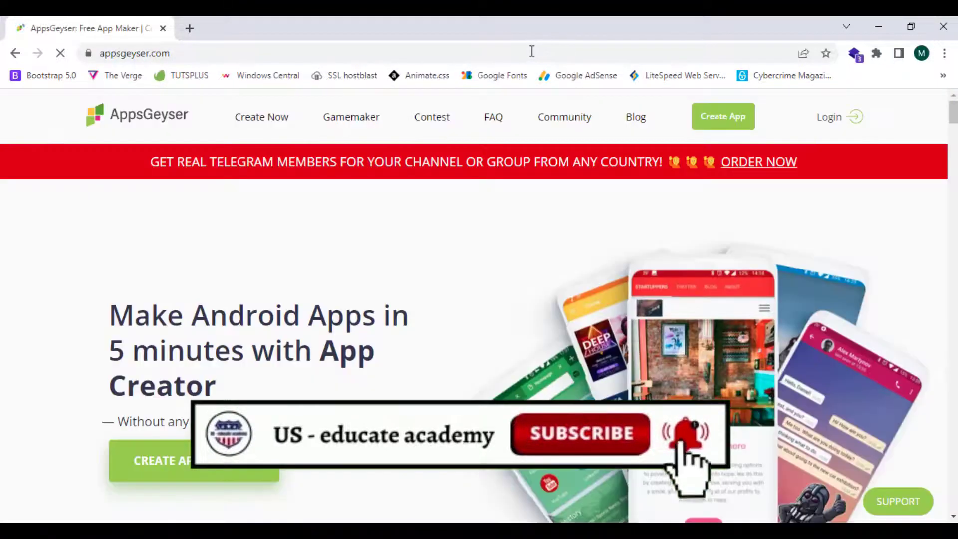
# Sign in to AppsGeyser with the Google account after toggling between Log In and Sign Up
pyautogui.click(135, 53)
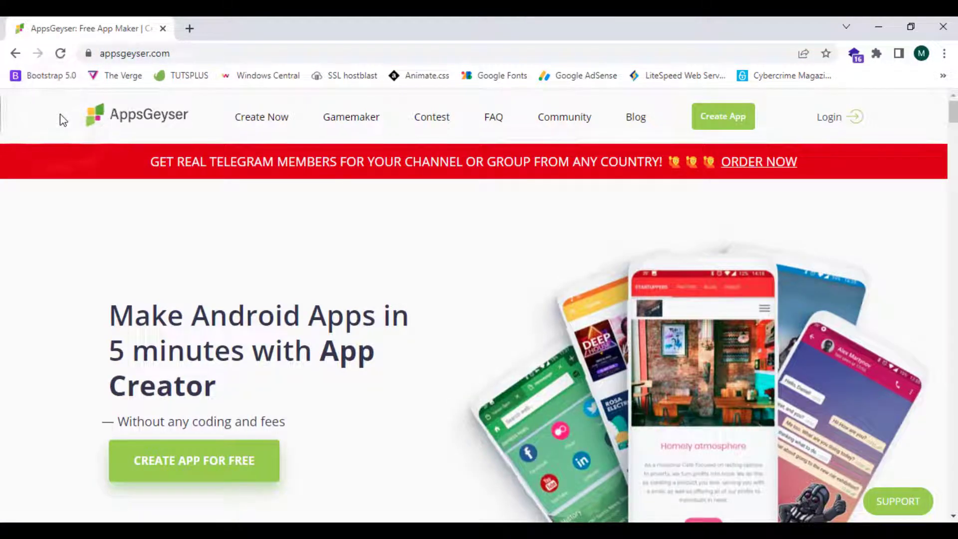
pyautogui.moveTo(26, 235)
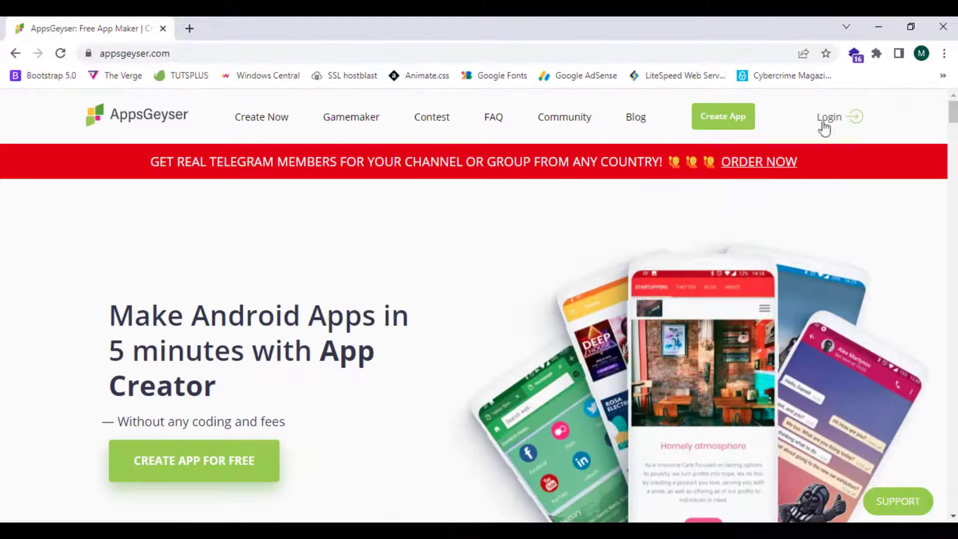
pyautogui.click(829, 117)
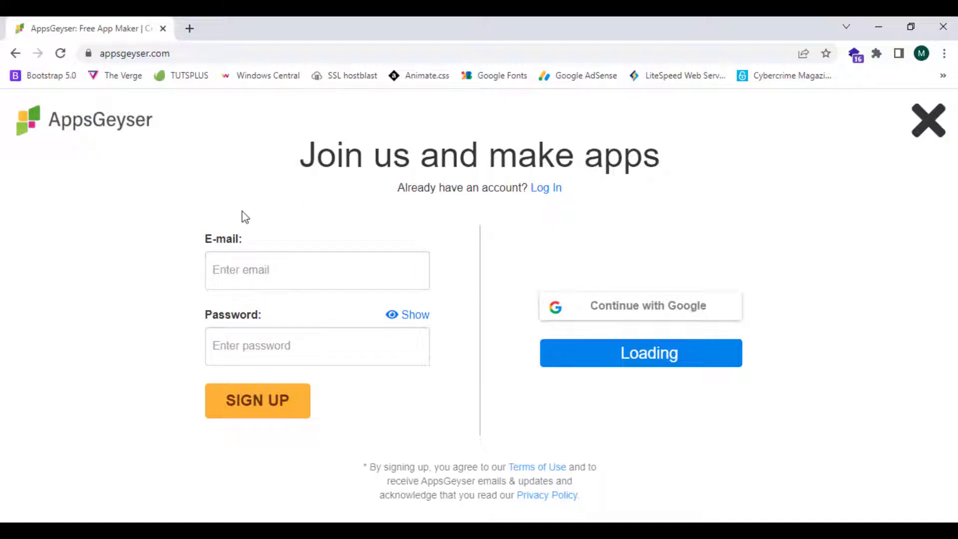
pyautogui.moveTo(545, 188)
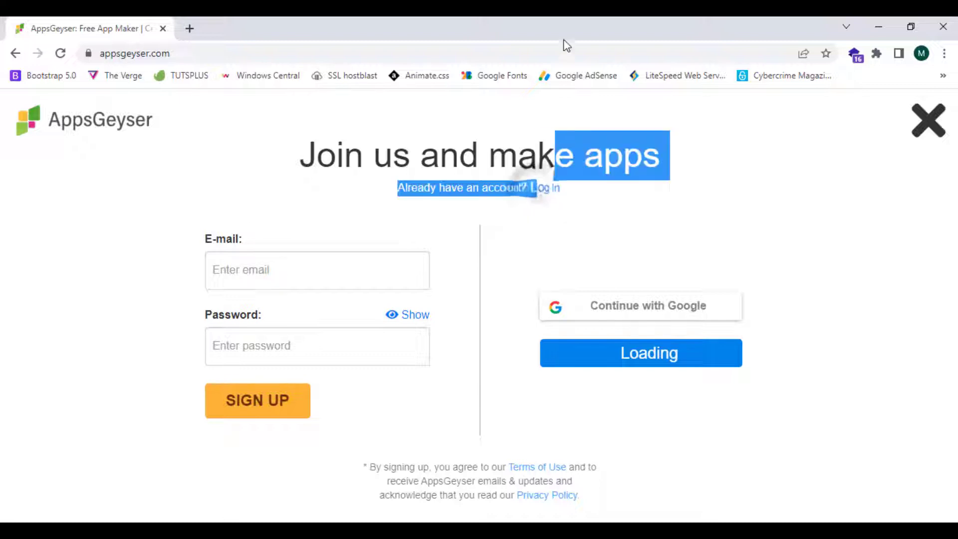
pyautogui.click(546, 187)
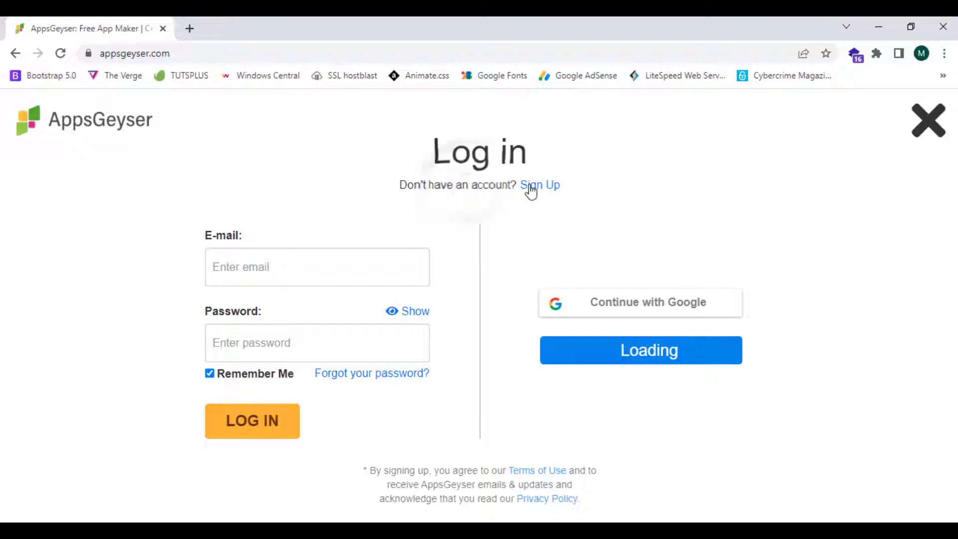
pyautogui.click(540, 185)
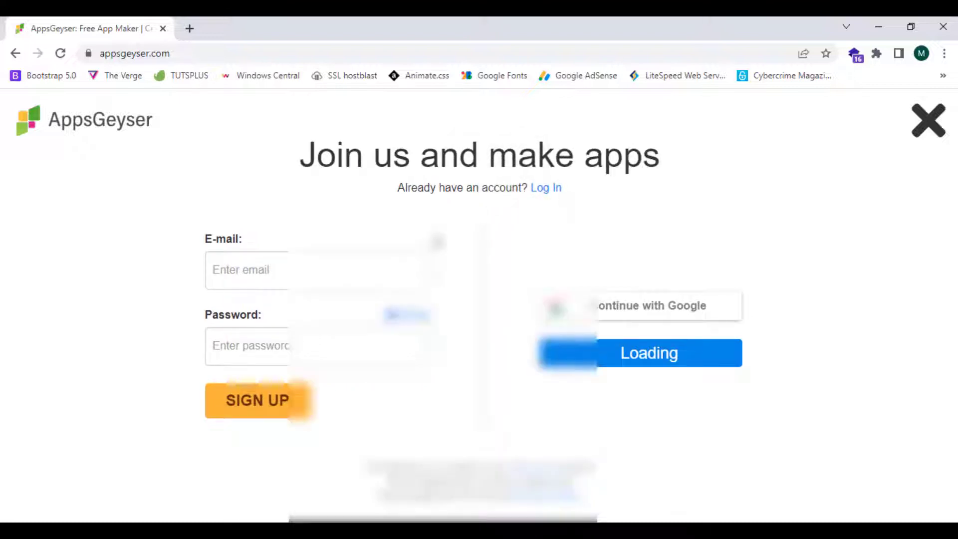
pyautogui.click(651, 306)
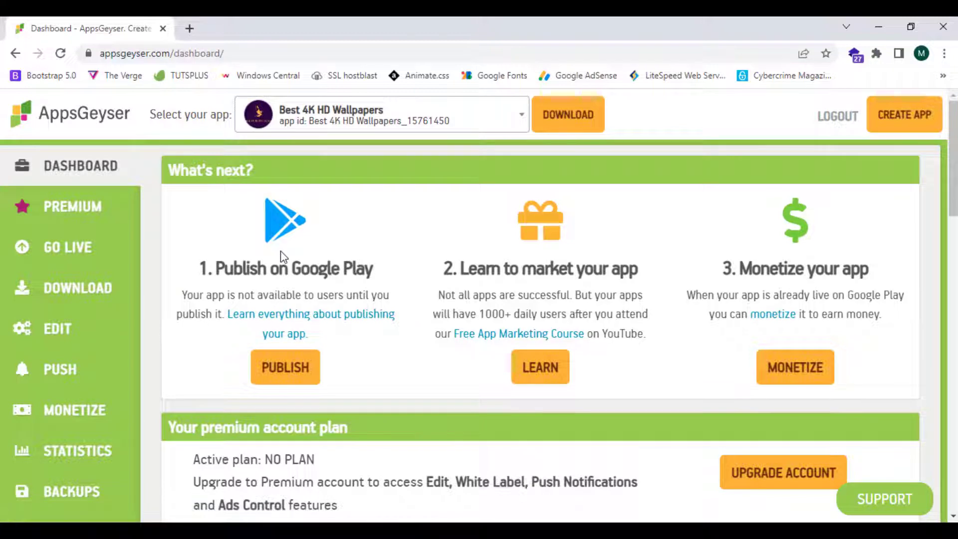
pyautogui.moveTo(210, 29)
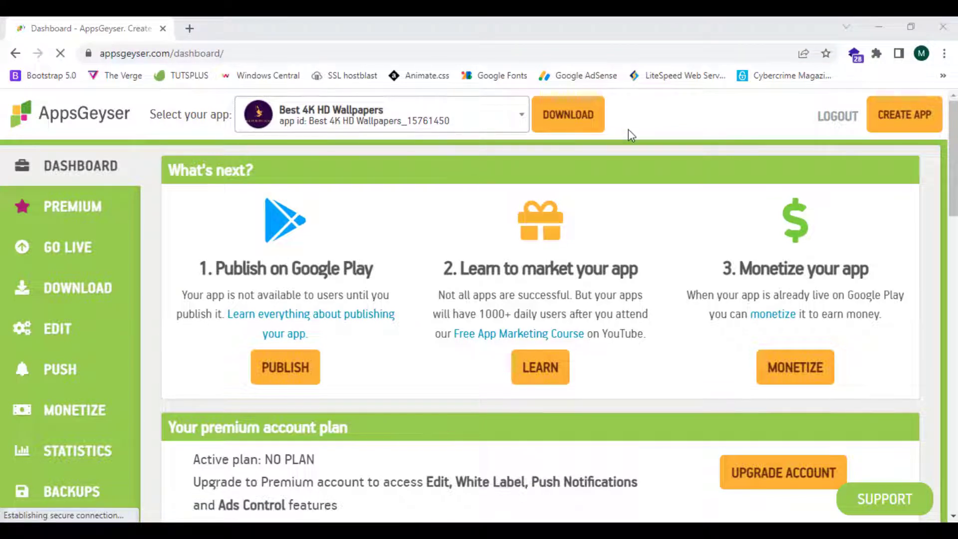
pyautogui.moveTo(905, 115)
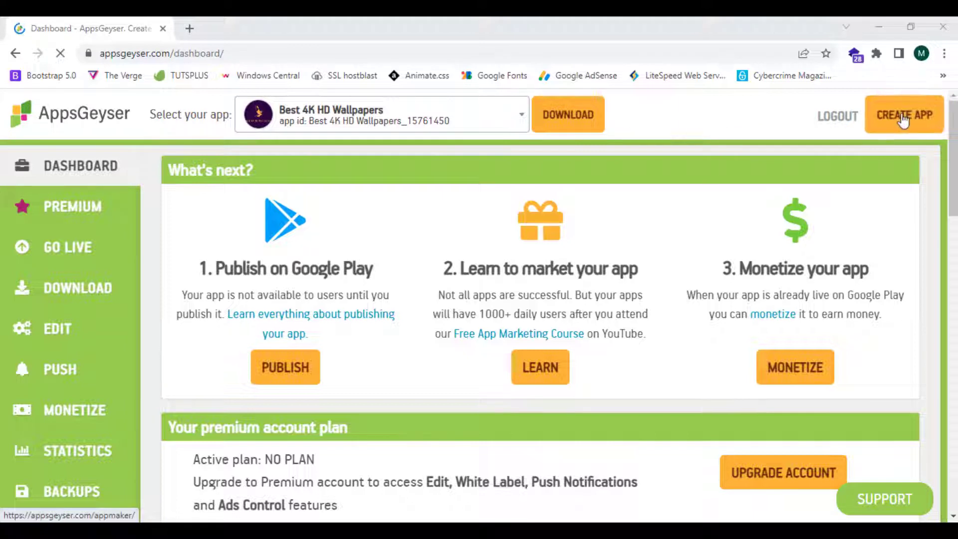
# Start a new app, choose the Individual category and open the Website template
pyautogui.click(904, 114)
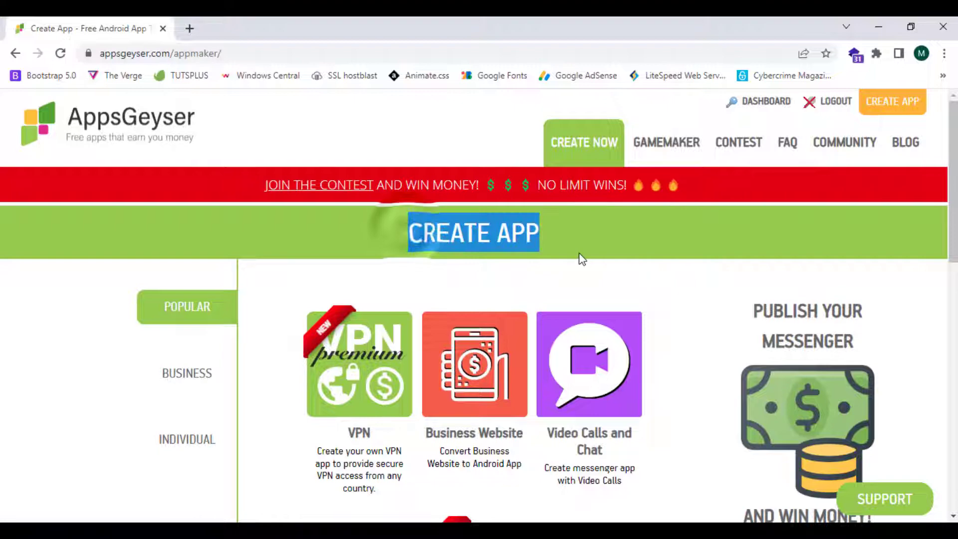
pyautogui.scroll(-3)
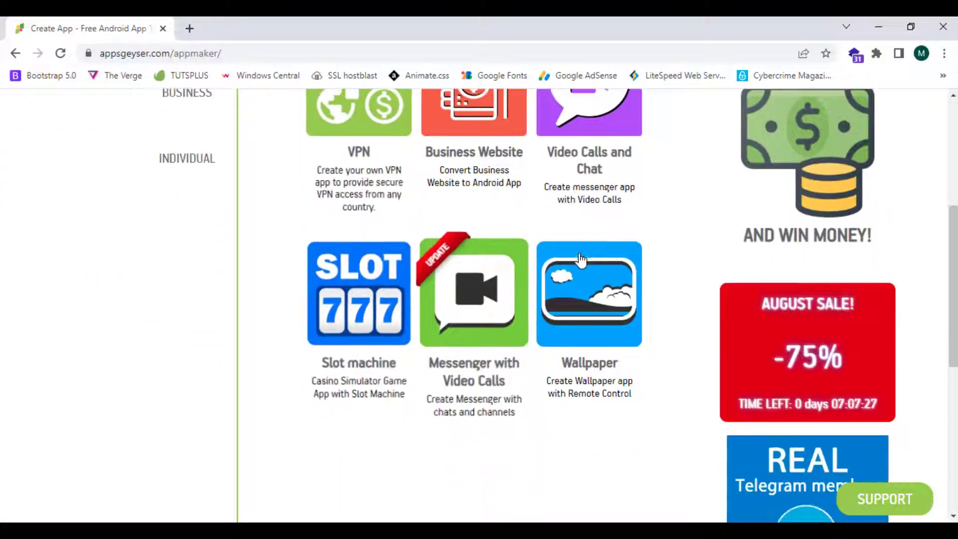
pyautogui.click(187, 369)
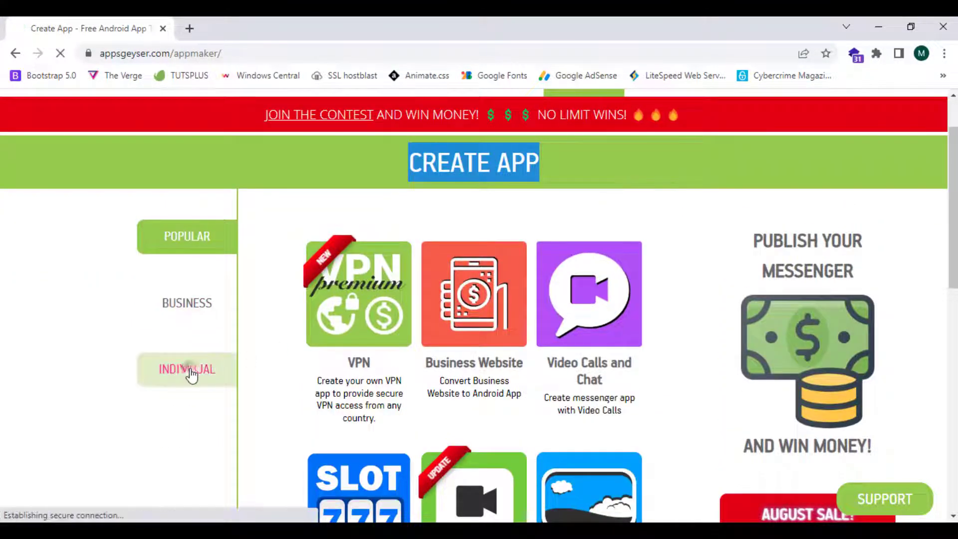
pyautogui.click(186, 370)
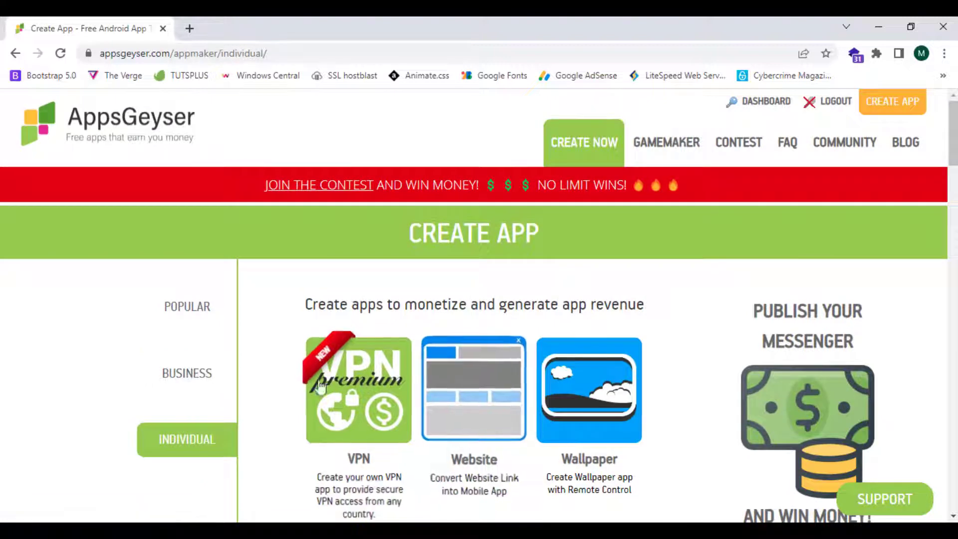
pyautogui.click(473, 390)
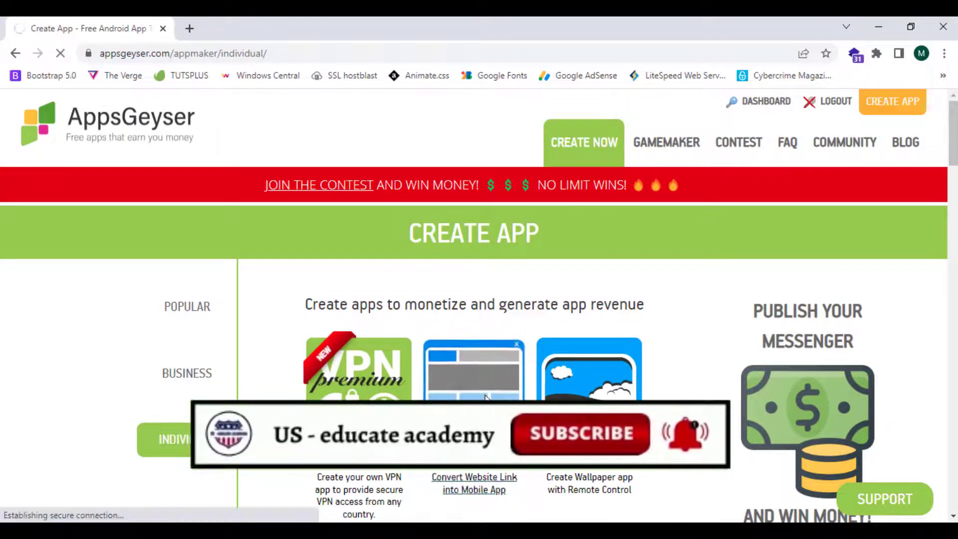
pyautogui.scroll(-3)
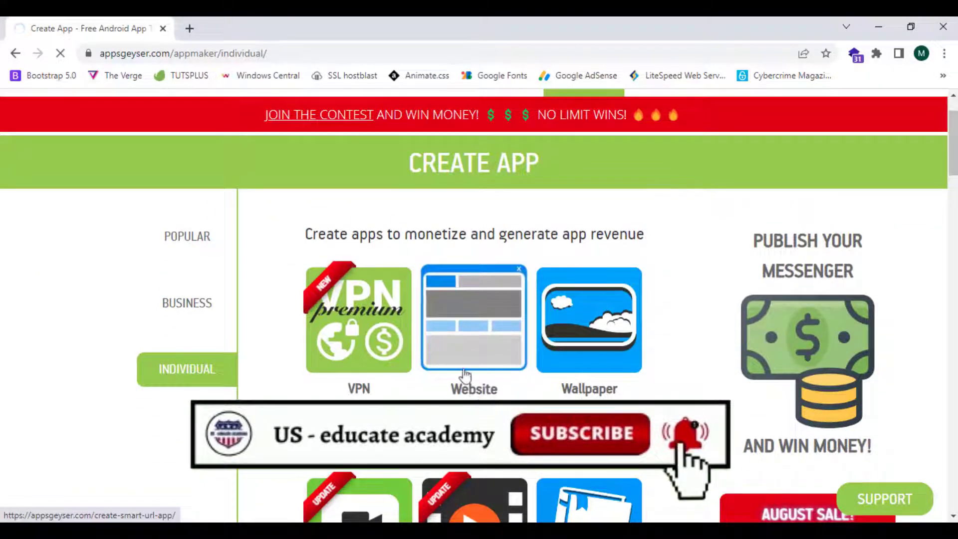
pyautogui.click(473, 318)
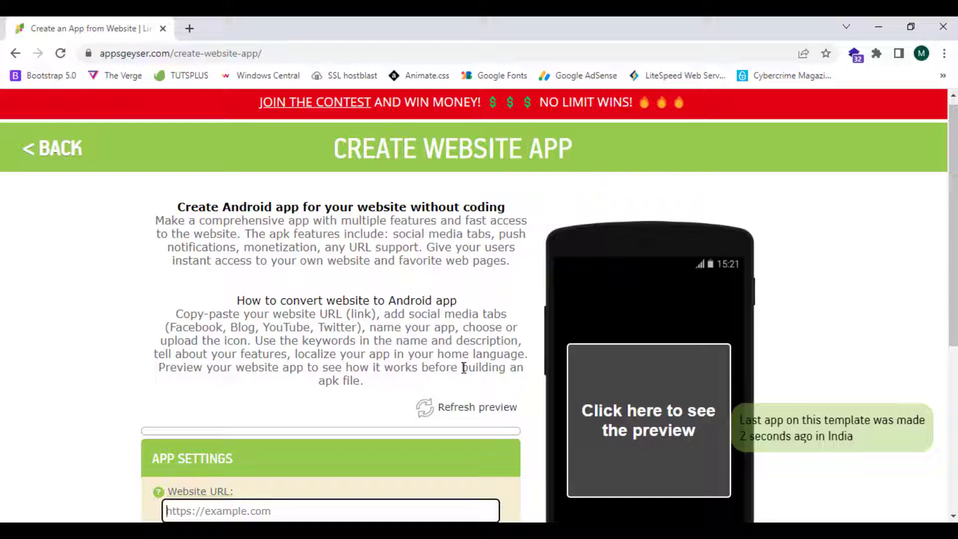
pyautogui.moveTo(212, 25)
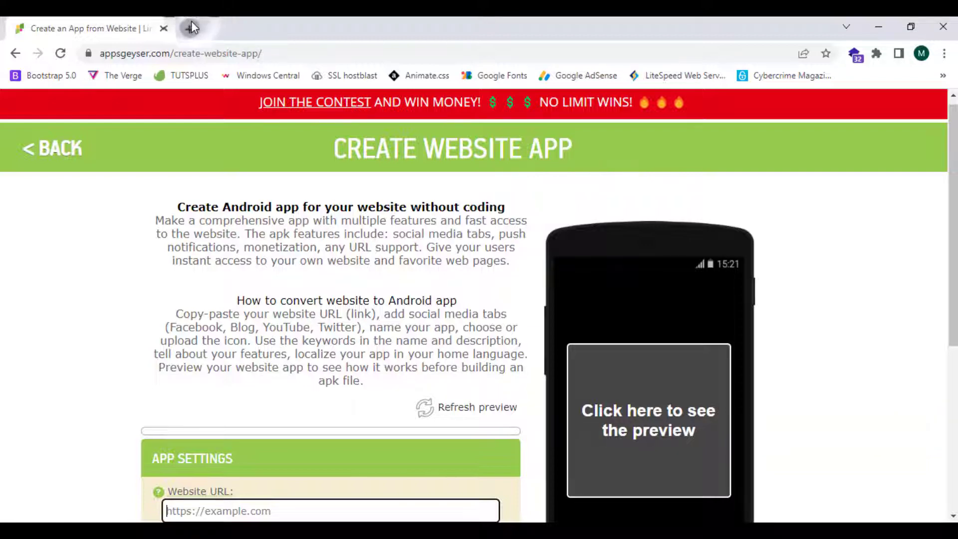
# Load motivationallogy.blogspot.com in a new tab and copy its address
pyautogui.click(191, 28)
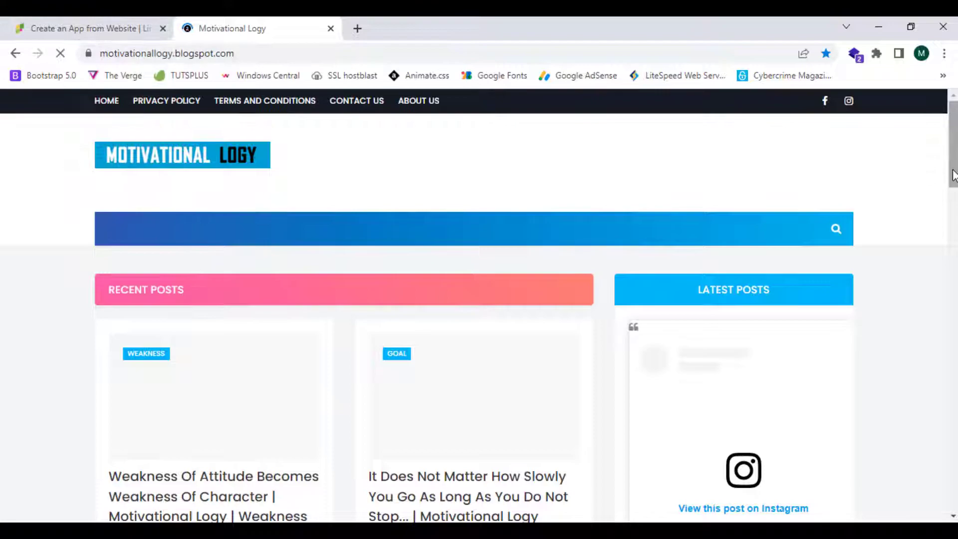
pyautogui.scroll(-3)
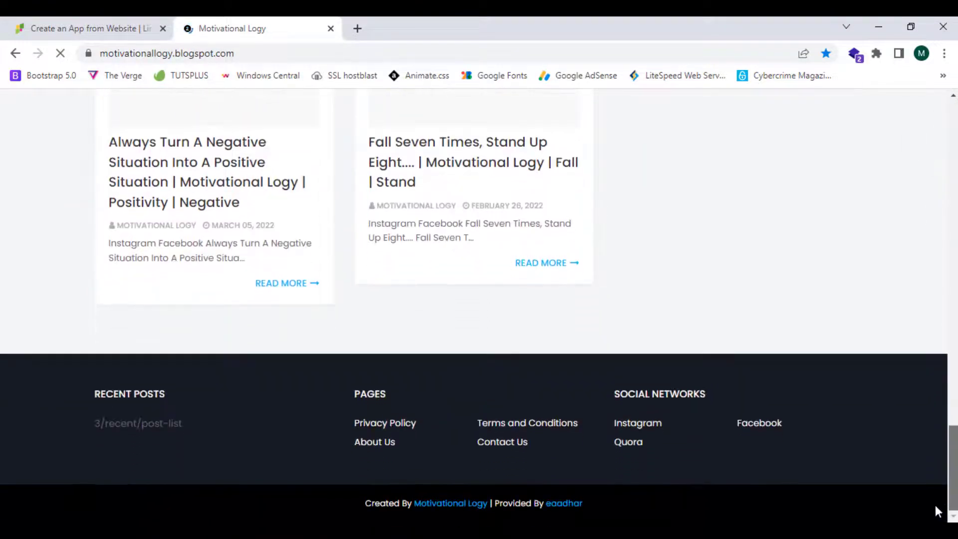
pyautogui.scroll(3)
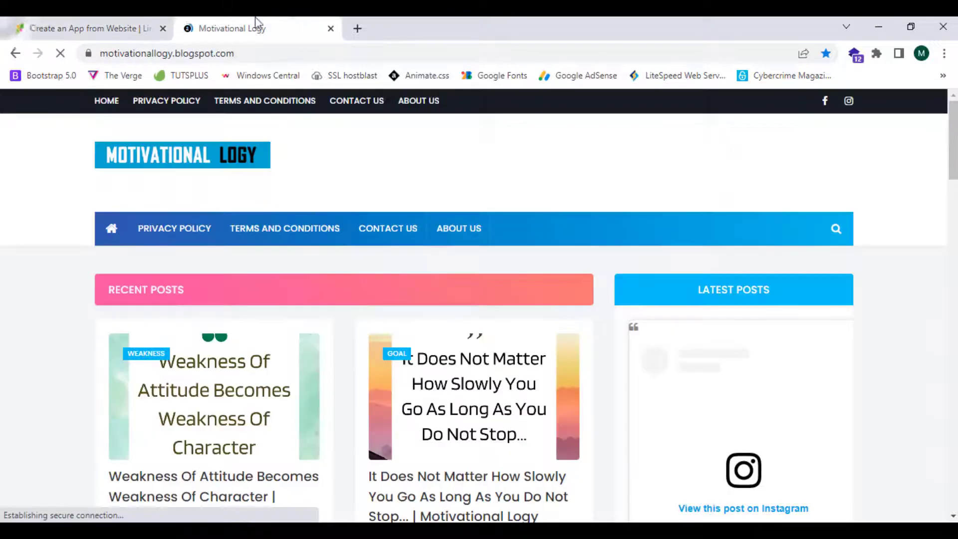
pyautogui.click(167, 53)
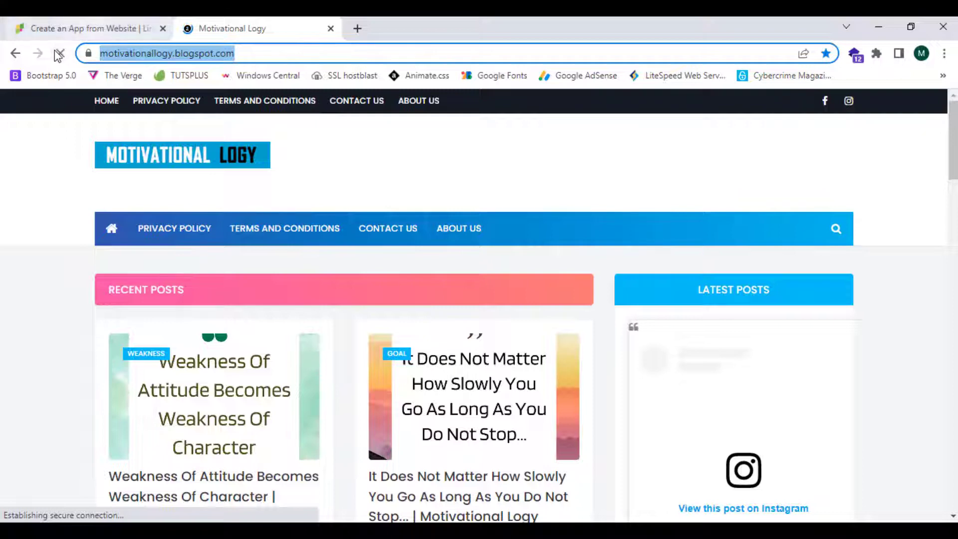
pyautogui.rightClick(165, 53)
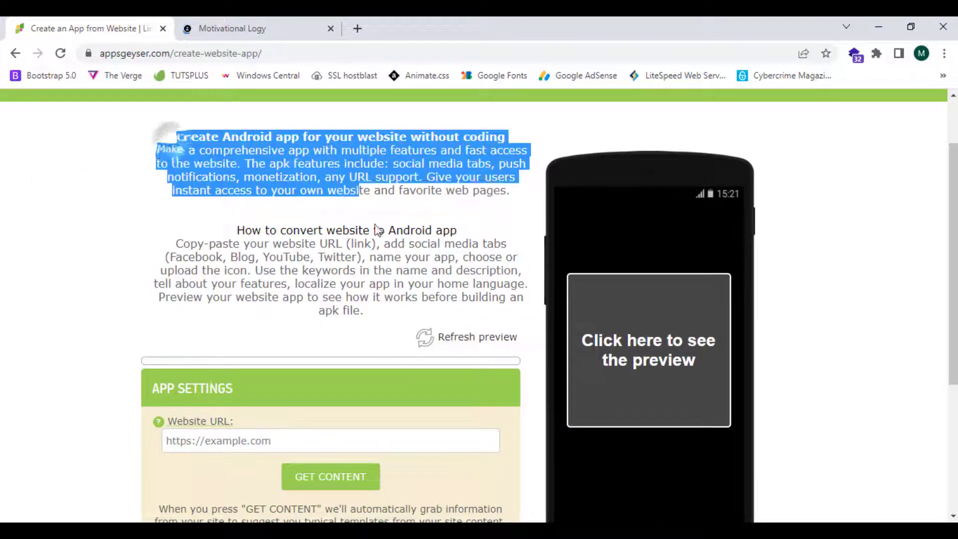
pyautogui.scroll(-3)
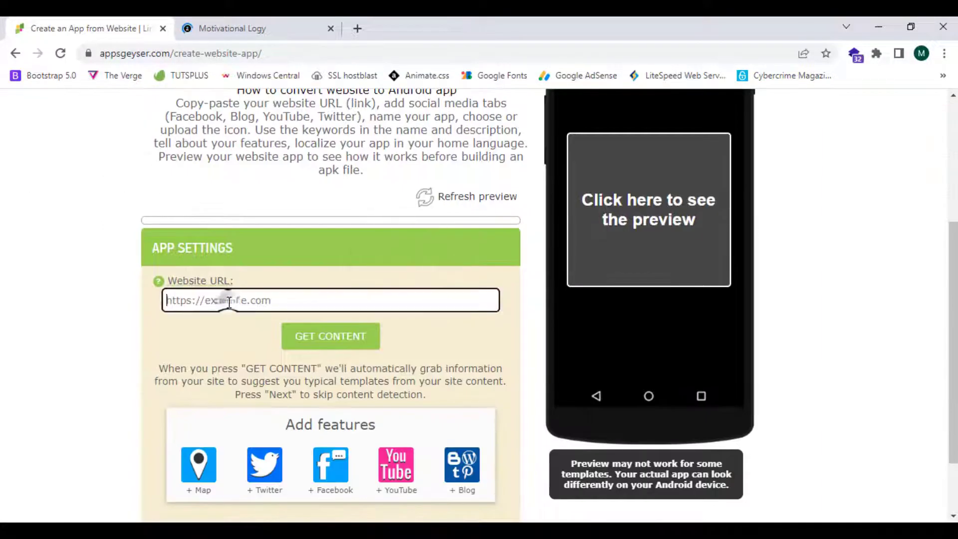
pyautogui.rightClick(245, 300)
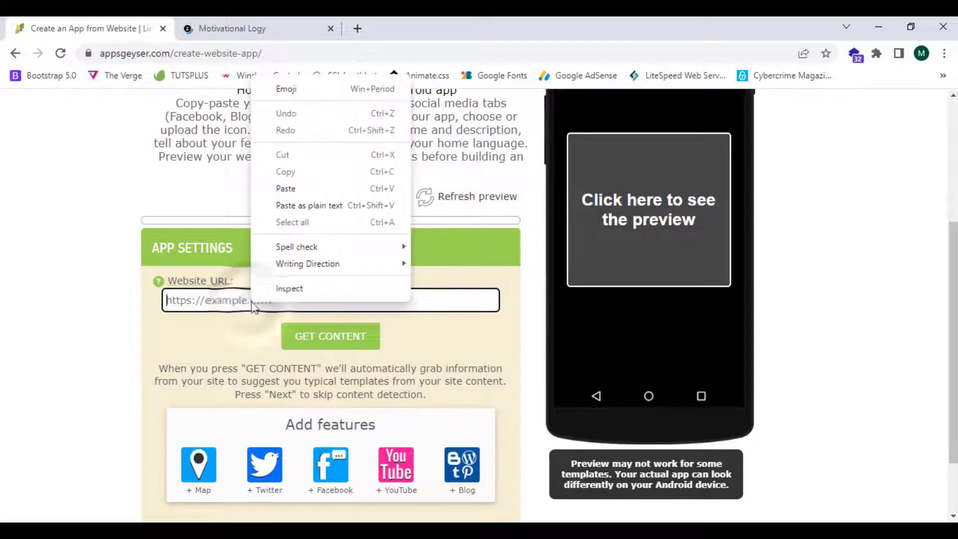
pyautogui.click(286, 188)
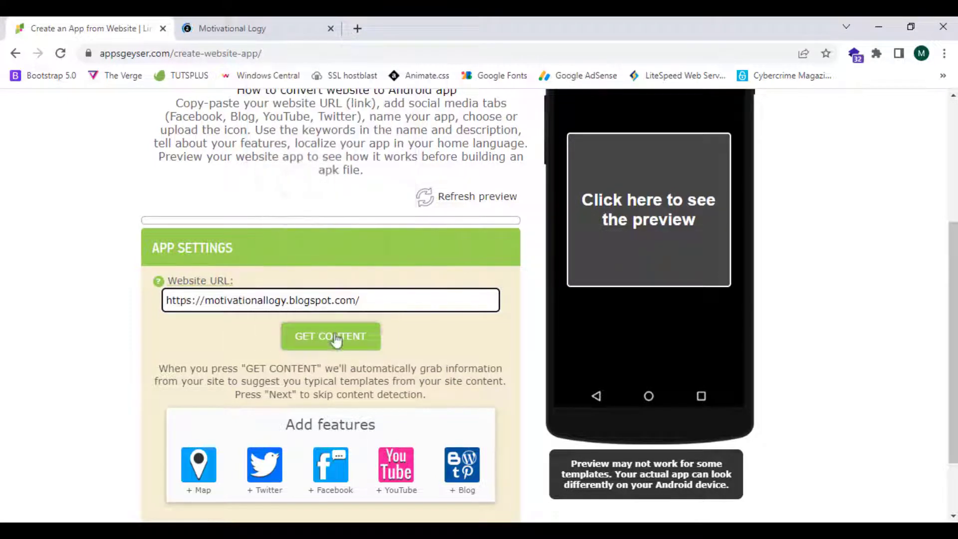
pyautogui.click(330, 336)
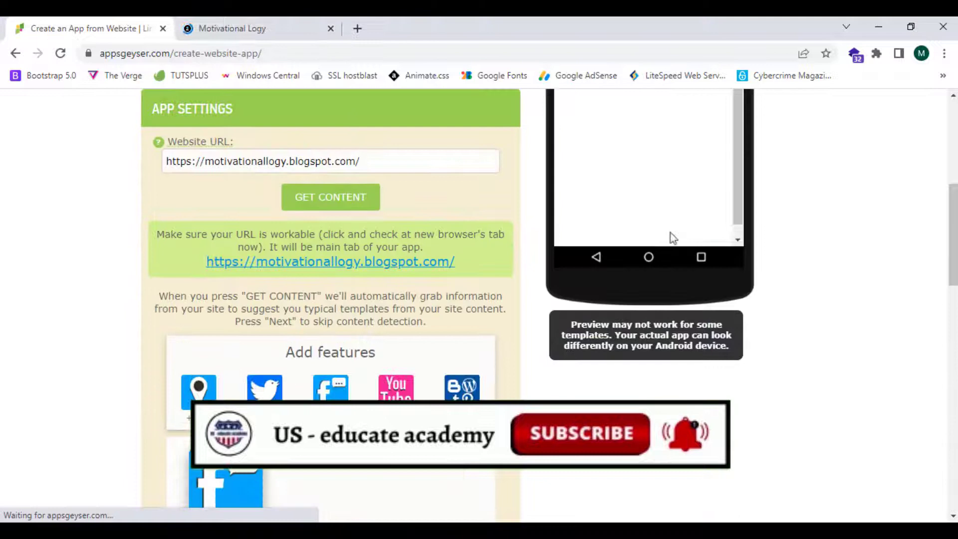
pyautogui.scroll(3)
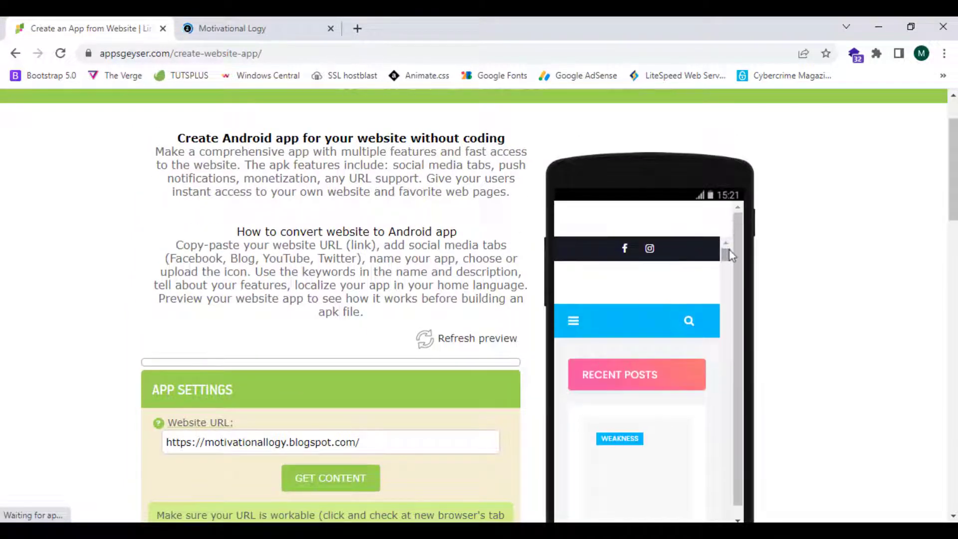
pyautogui.scroll(3)
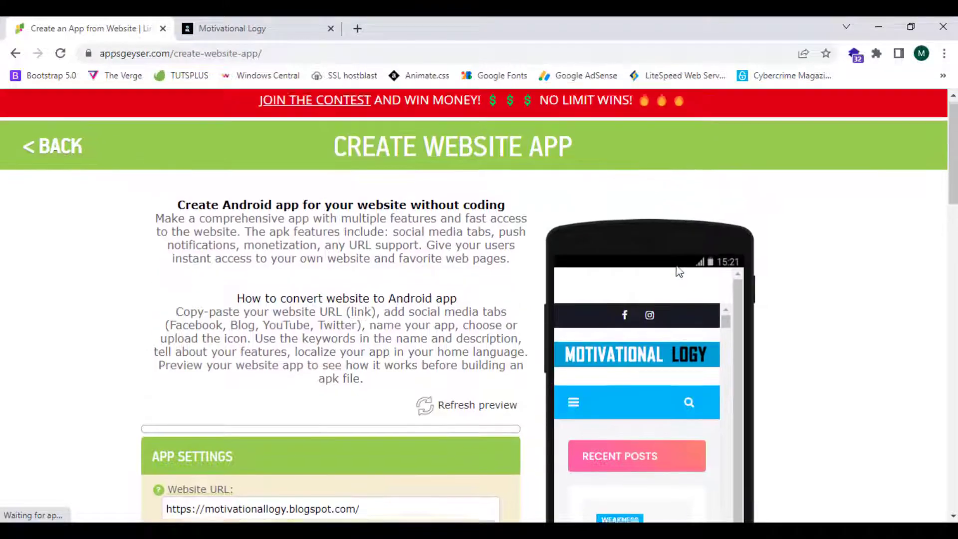
pyautogui.scroll(-3)
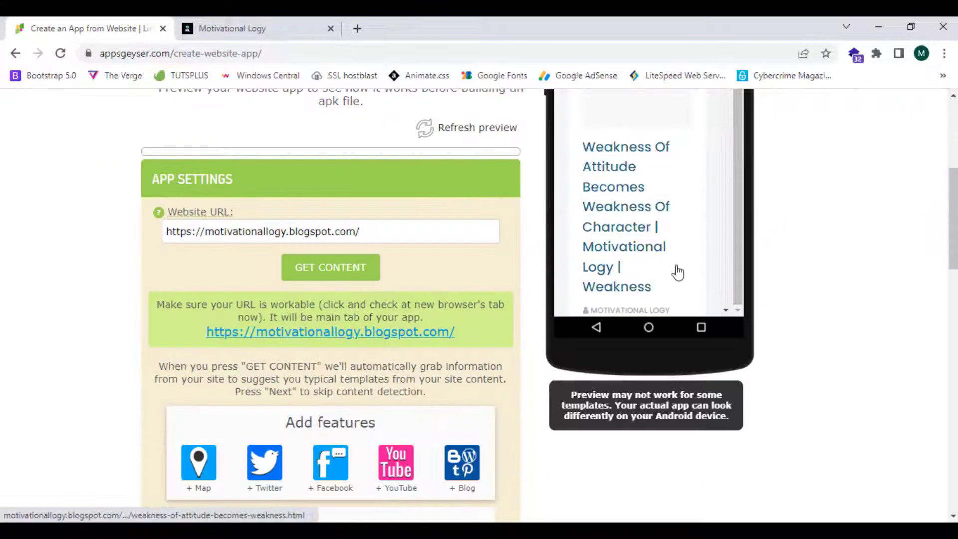
pyautogui.scroll(-3)
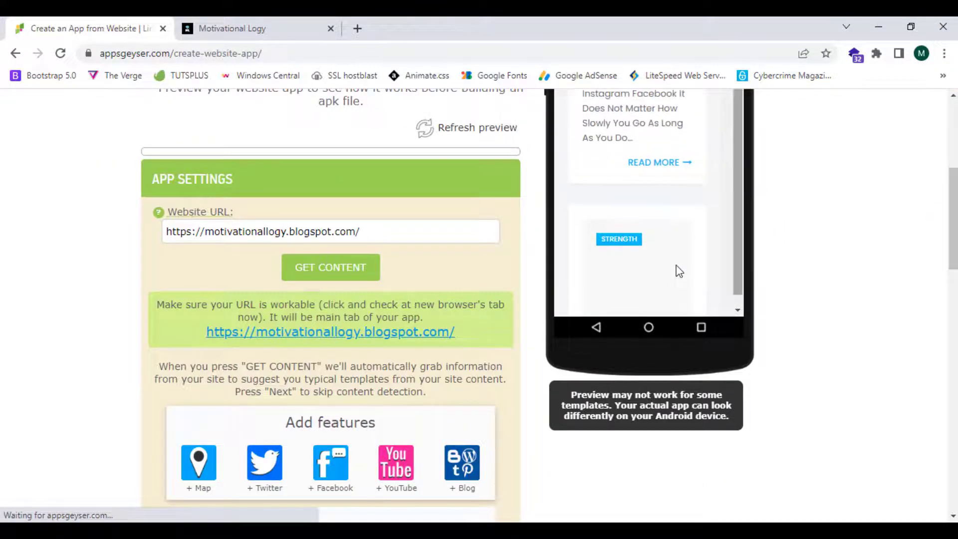
pyautogui.scroll(3)
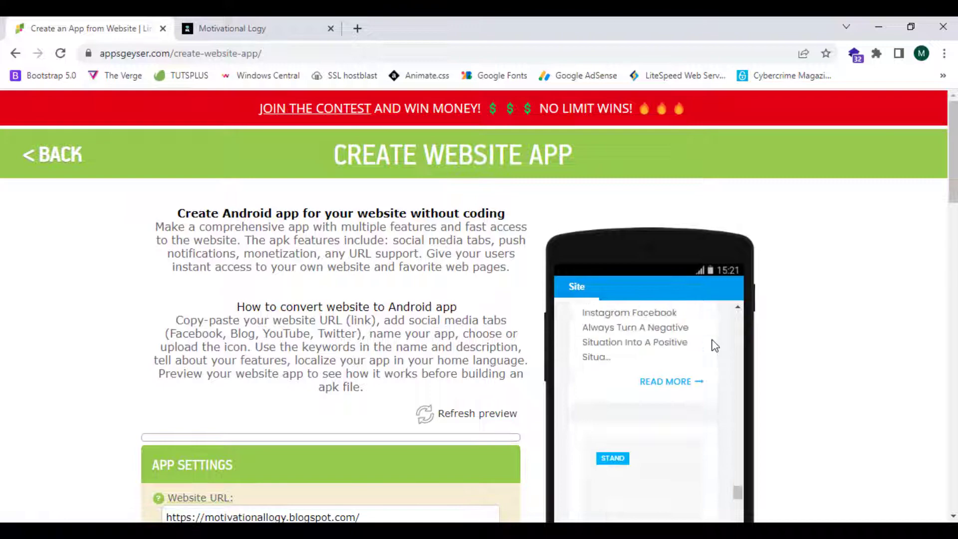
pyautogui.scroll(-3)
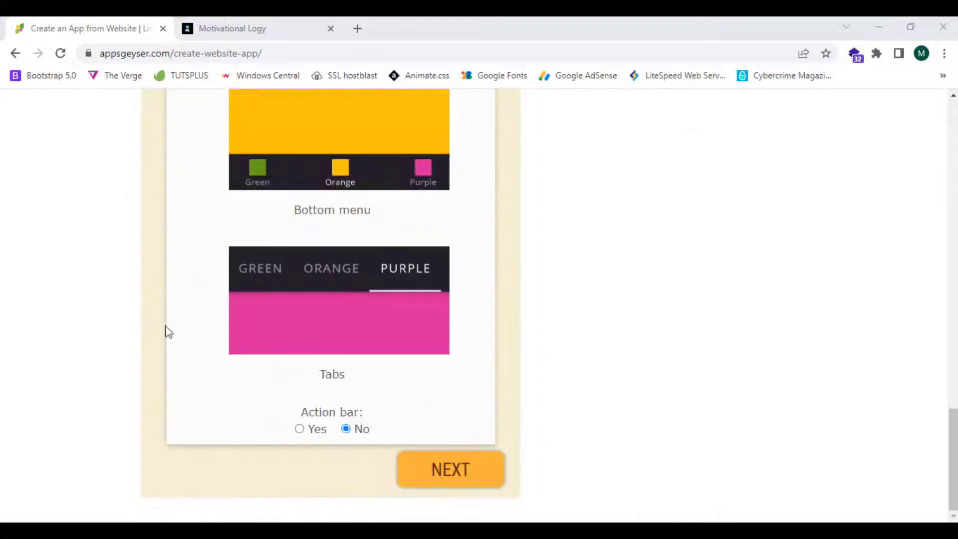
# Keep Motivational Logy as the app name and choose a custom icon
pyautogui.click(450, 469)
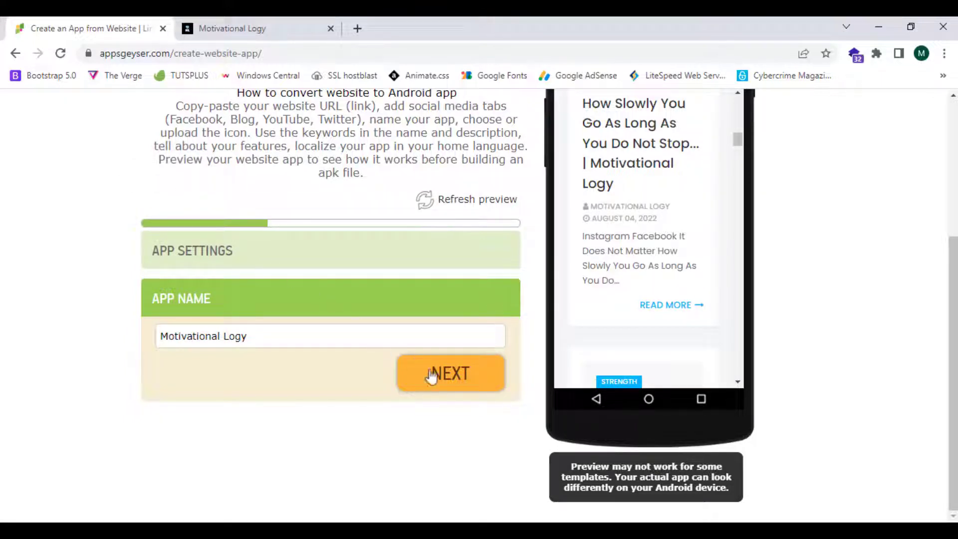
pyautogui.click(450, 374)
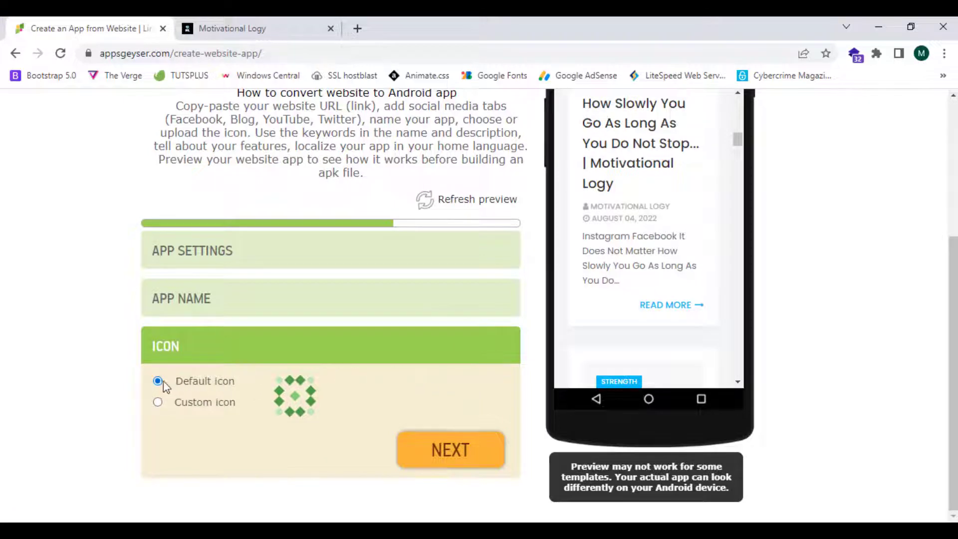
pyautogui.click(157, 402)
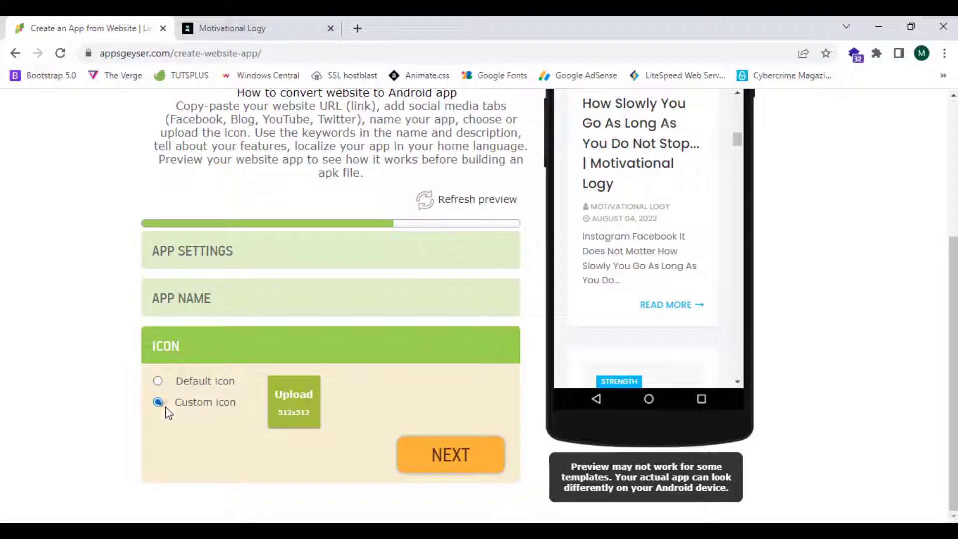
pyautogui.moveTo(294, 406)
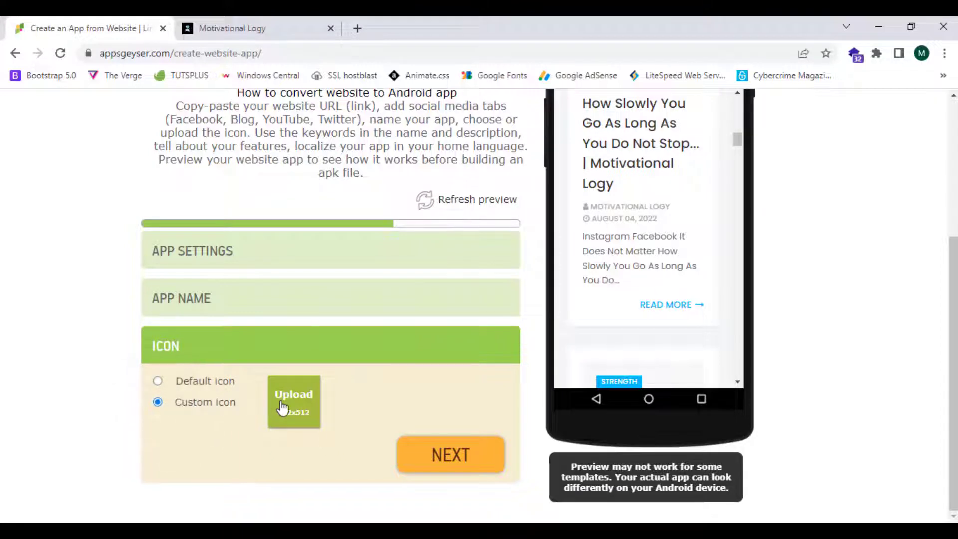
# Upload ADOBE AI RE EDIT LOGO-02-01 from premiumlogo (1) and crop it as the icon
pyautogui.click(294, 401)
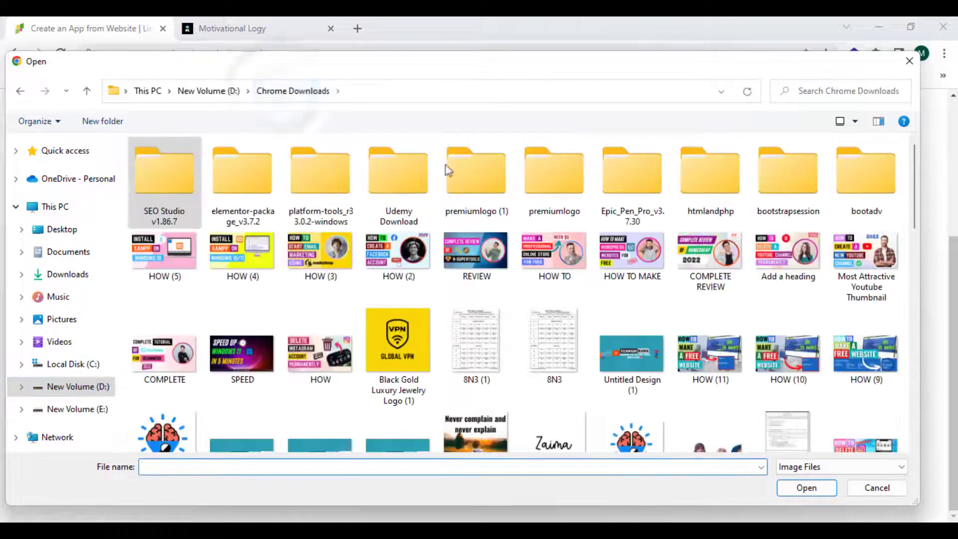
pyautogui.click(475, 170)
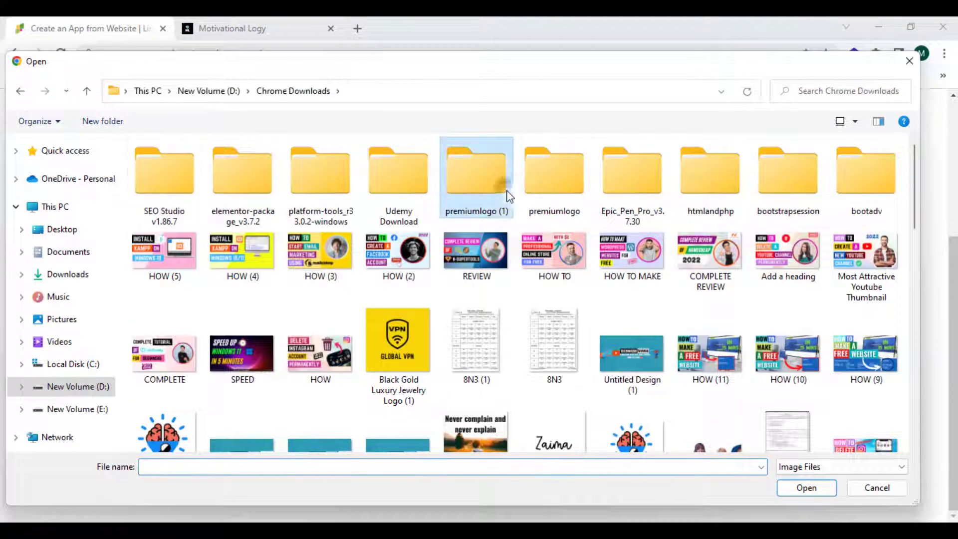
pyautogui.doubleClick(477, 171)
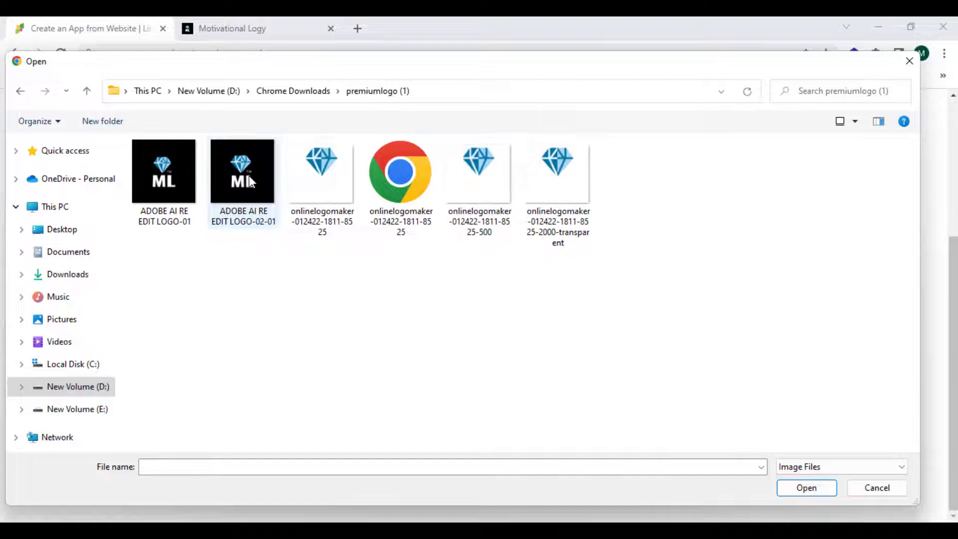
pyautogui.moveTo(242, 177)
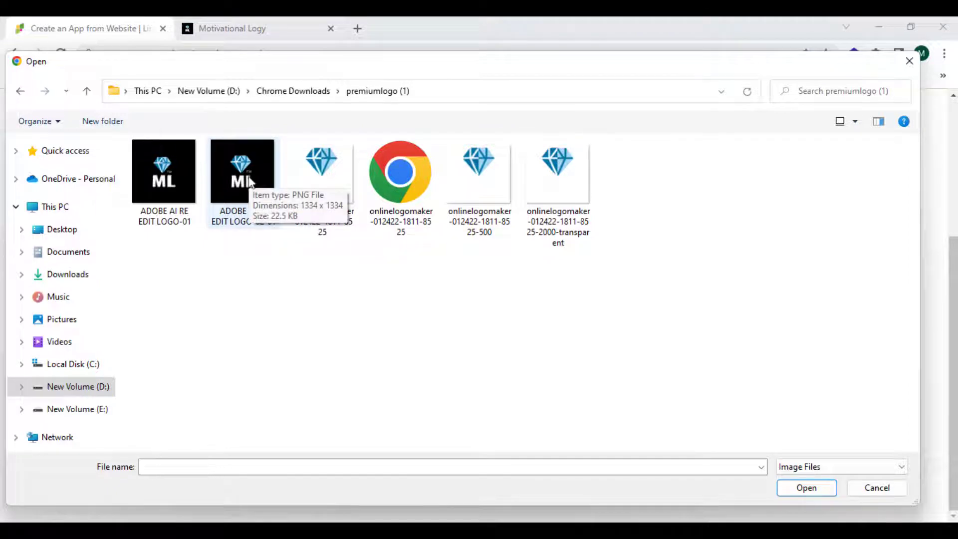
pyautogui.click(243, 172)
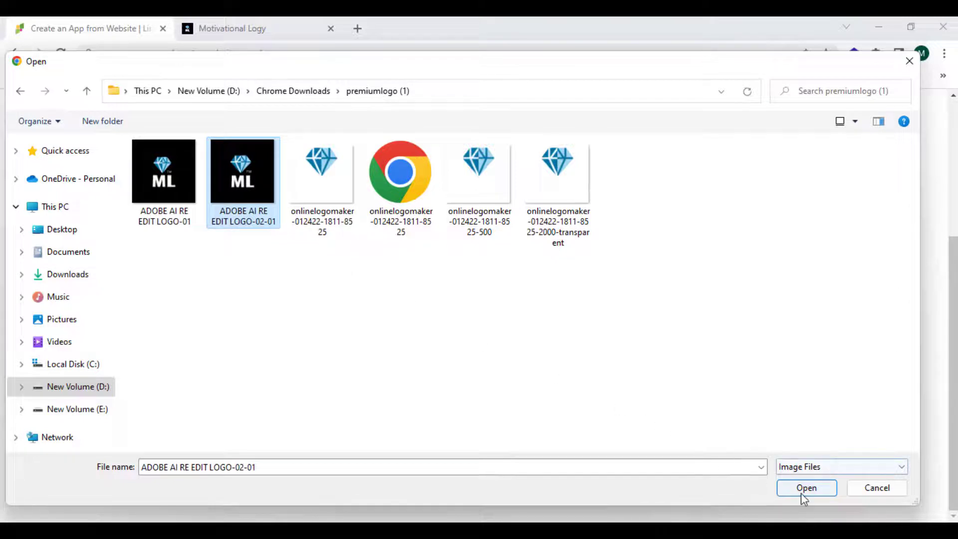
pyautogui.click(806, 488)
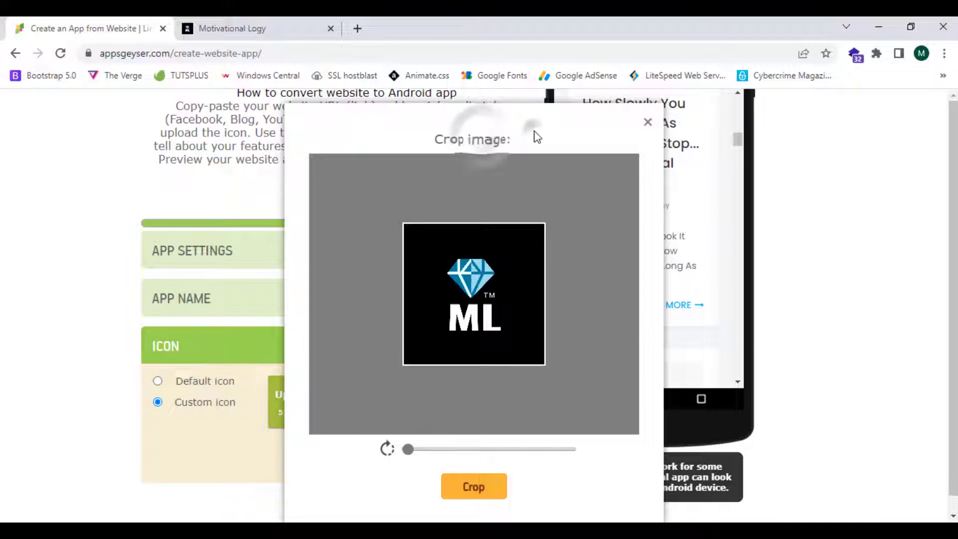
pyautogui.click(473, 486)
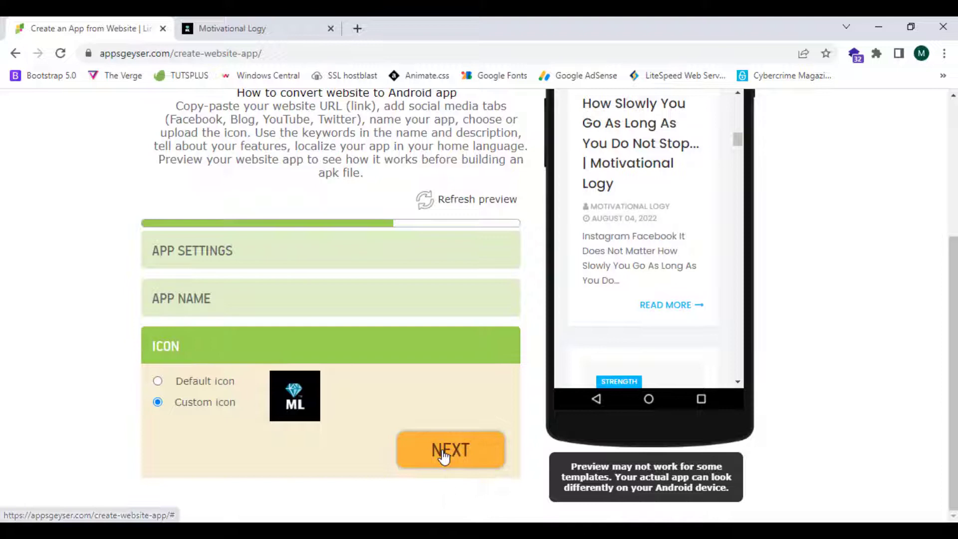
# Finish the icon step and build the Motivational Logy app
pyautogui.click(451, 450)
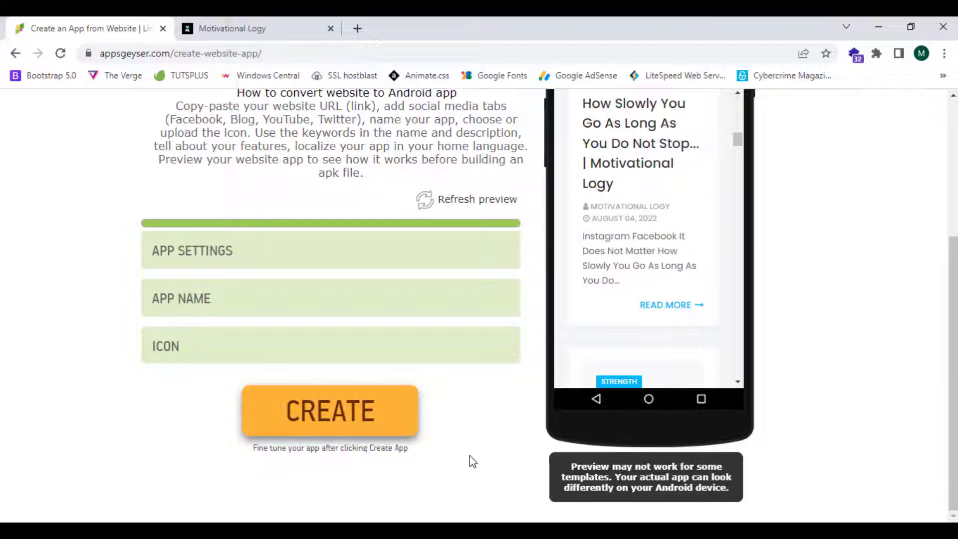
pyautogui.moveTo(385, 411)
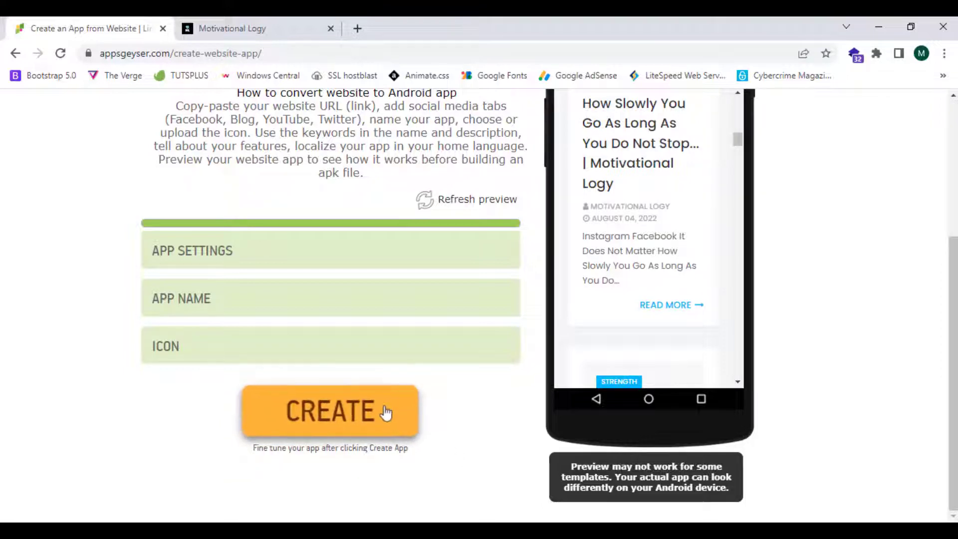
pyautogui.click(330, 411)
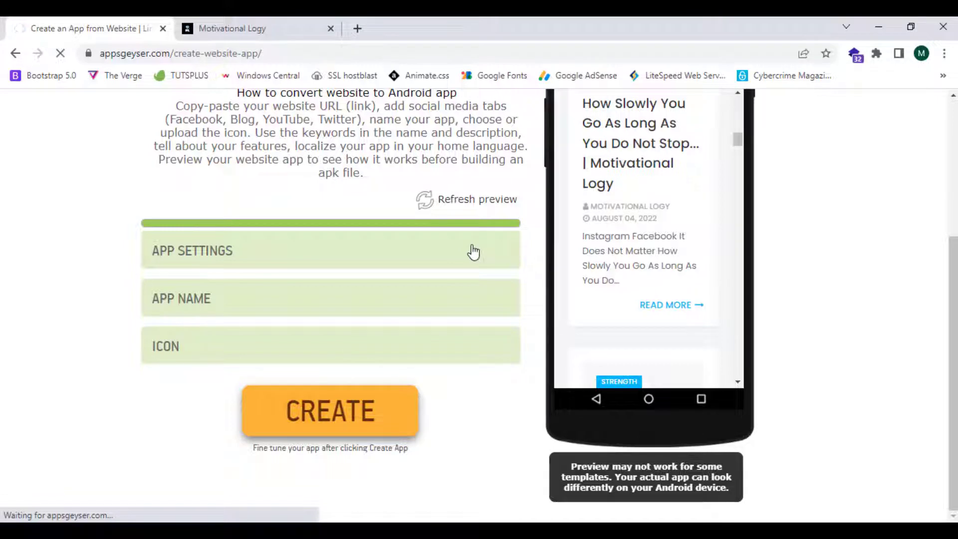
pyautogui.click(330, 410)
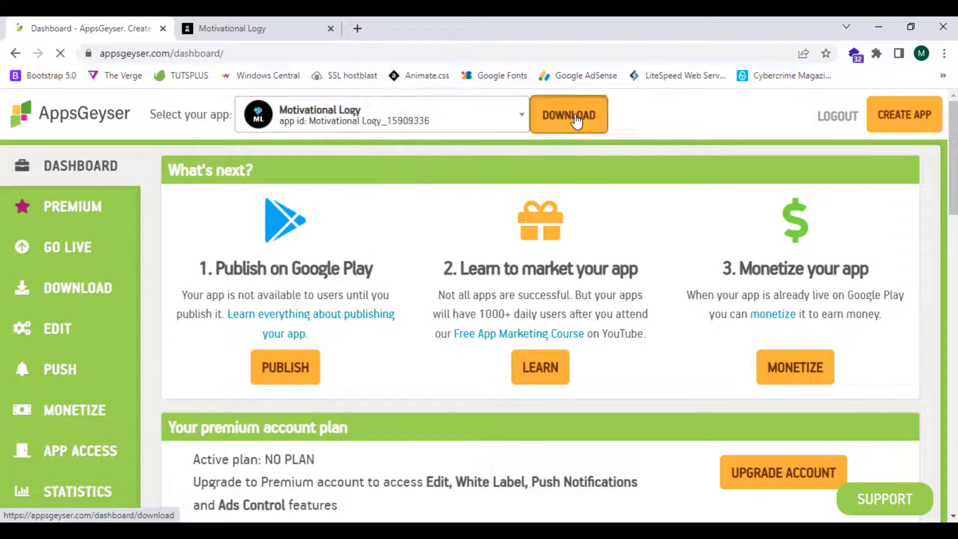
# From the download options, follow the appsgeyser.io/15909336/Motivational-Logy link
pyautogui.click(567, 114)
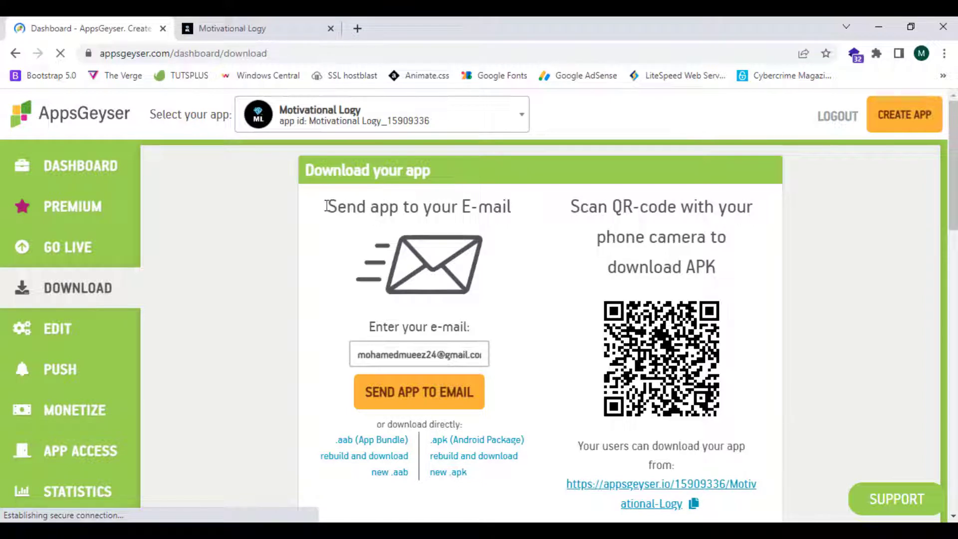
pyautogui.scroll(-3)
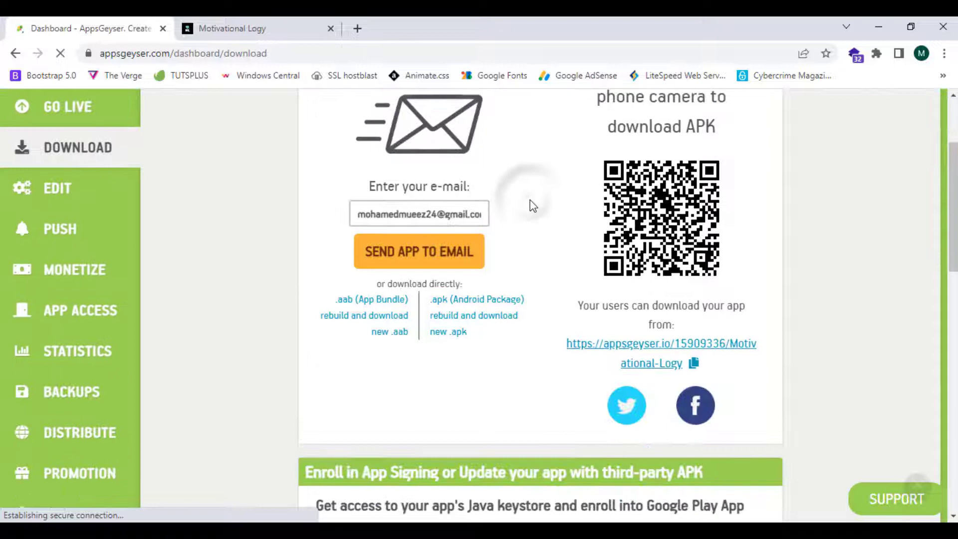
pyautogui.scroll(3)
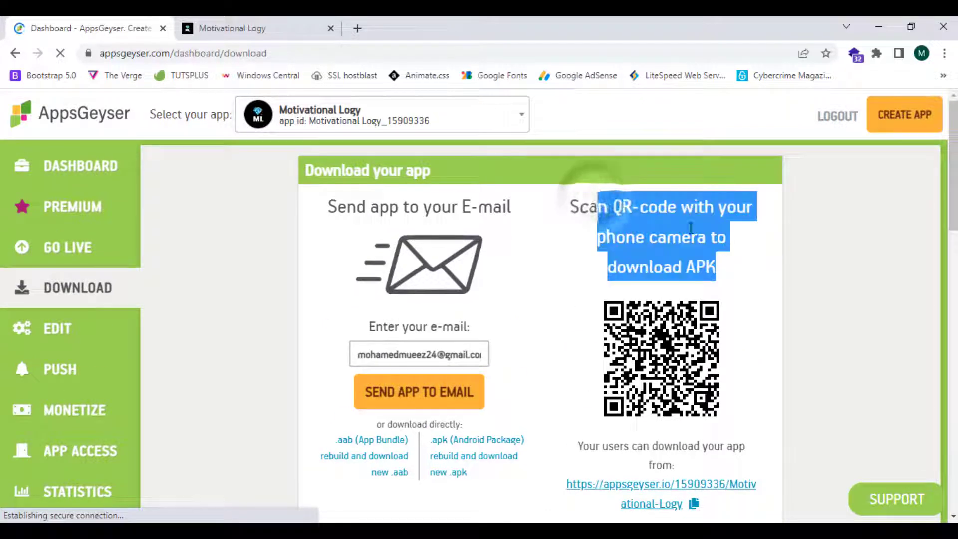
pyautogui.scroll(-3)
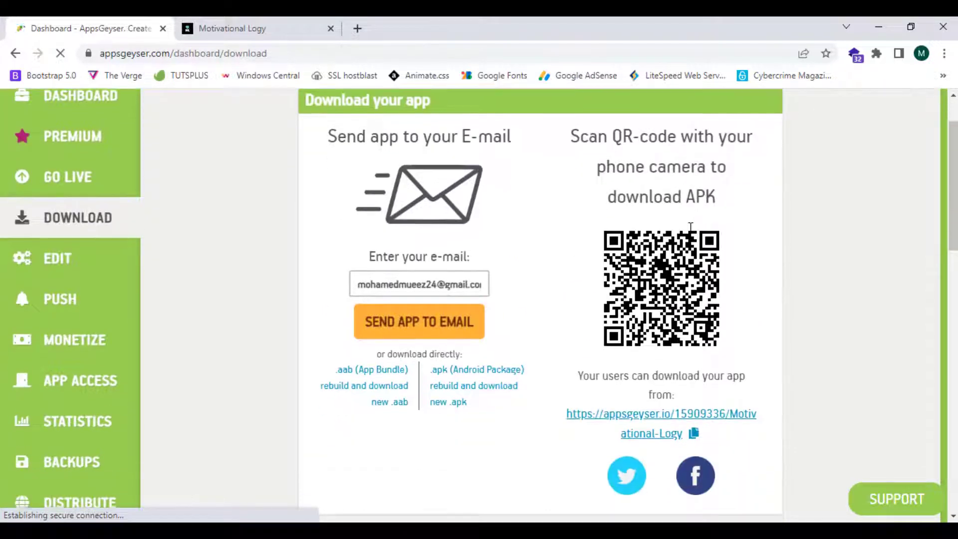
pyautogui.scroll(-3)
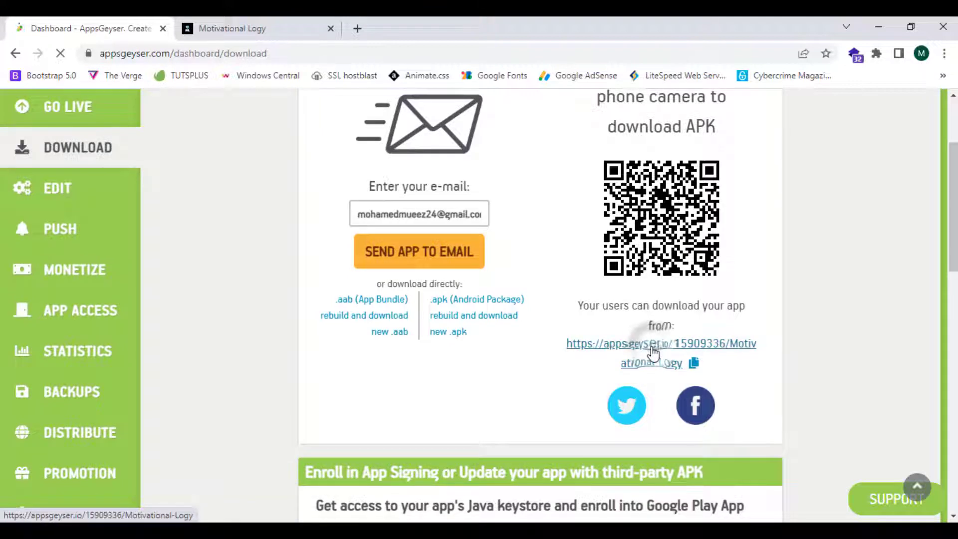
pyautogui.click(651, 344)
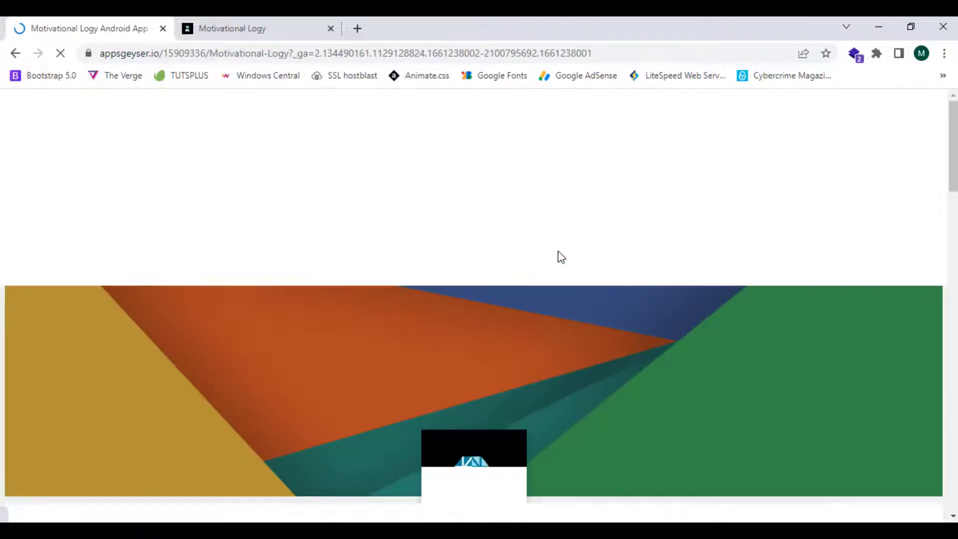
# Start downloading the Motivational Logy APK from the Download App section
pyautogui.scroll(-3)
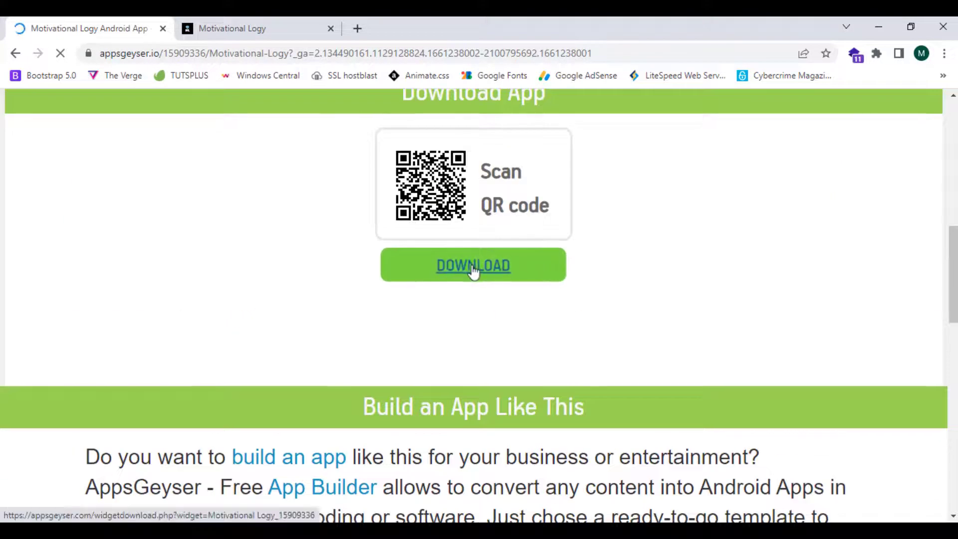
pyautogui.click(473, 265)
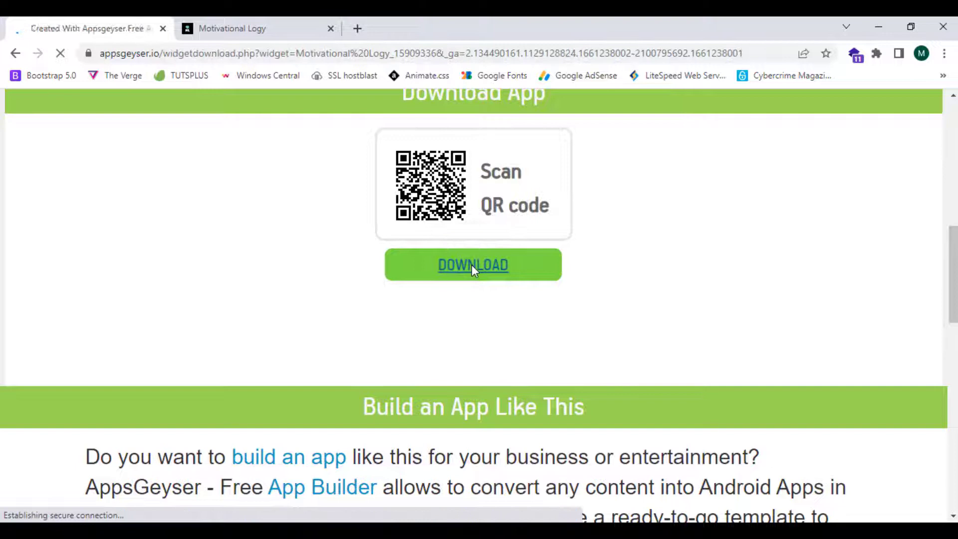
pyautogui.click(473, 264)
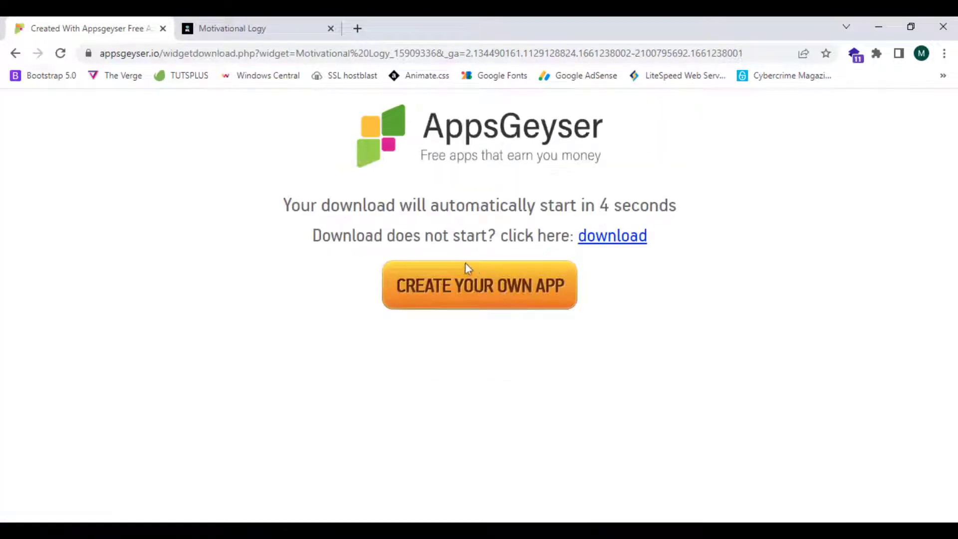
pyautogui.click(612, 235)
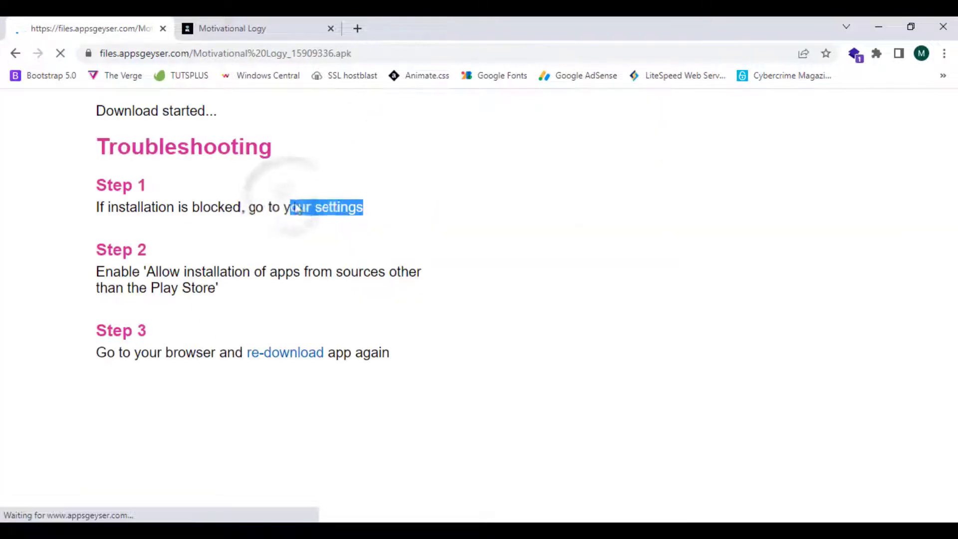
pyautogui.scroll(-3)
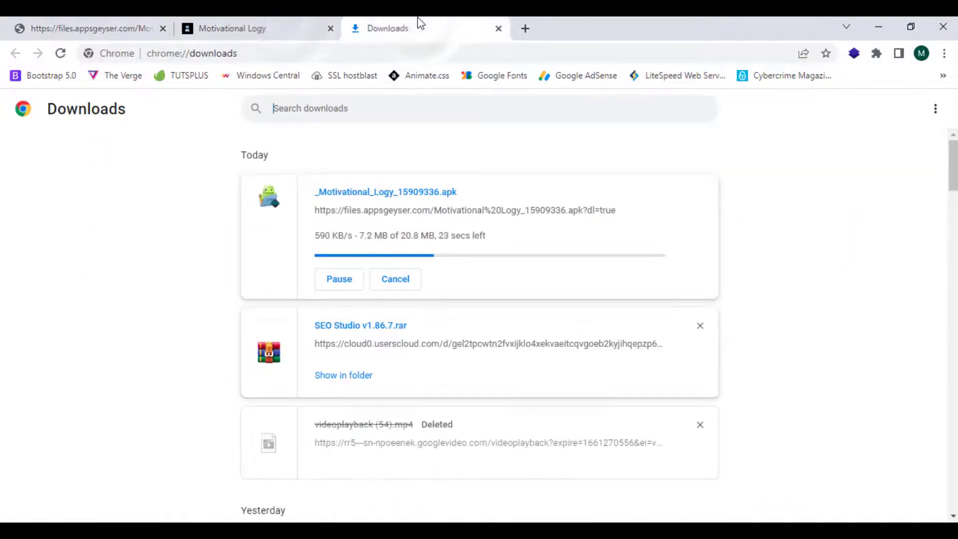
pyautogui.moveTo(387, 27)
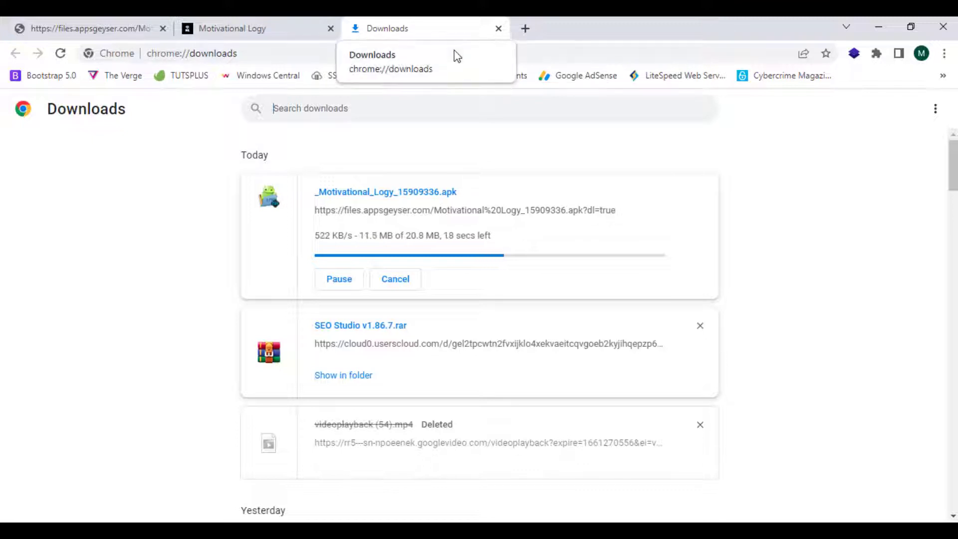
pyautogui.moveTo(550, 41)
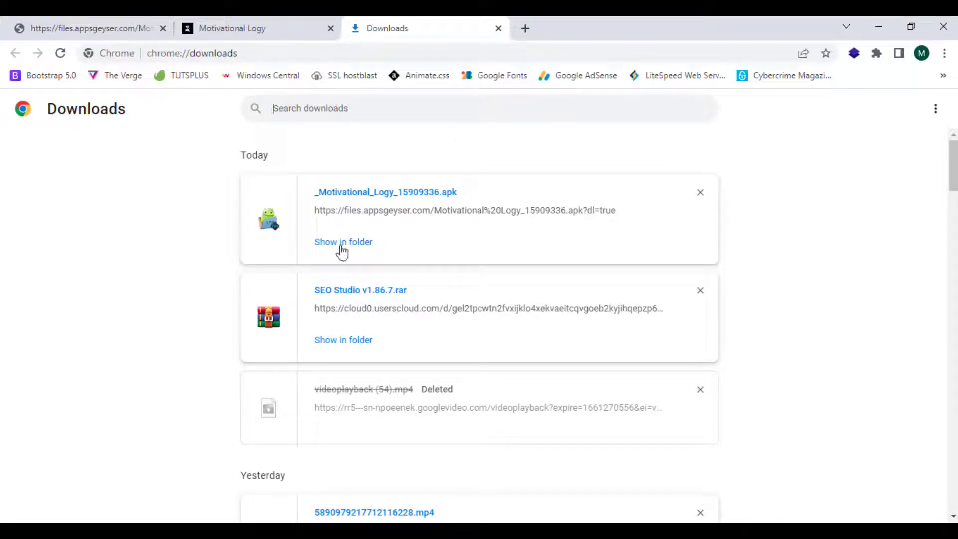
# Reveal the finished _Motivational_Logy_15909336.apk in its Downloads folder
pyautogui.click(343, 242)
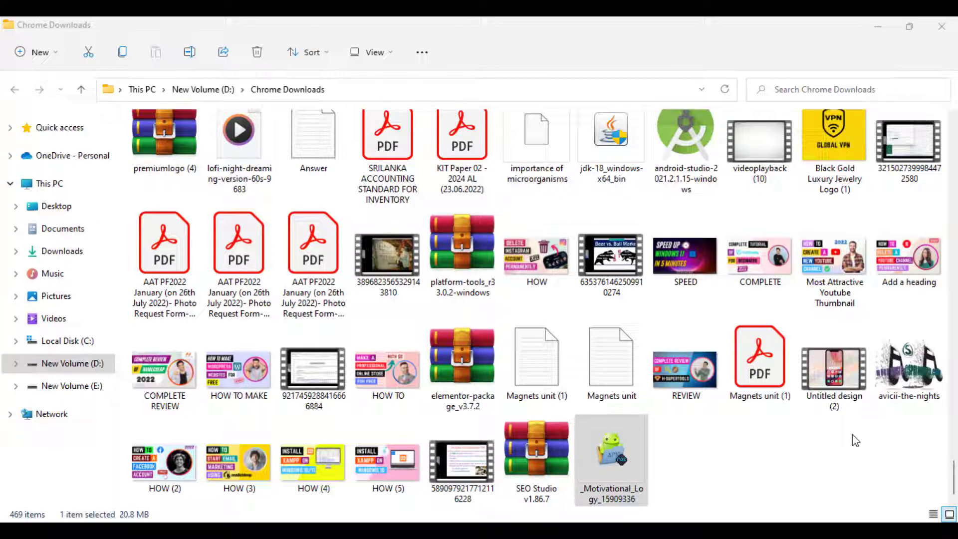
pyautogui.moveTo(660, 519)
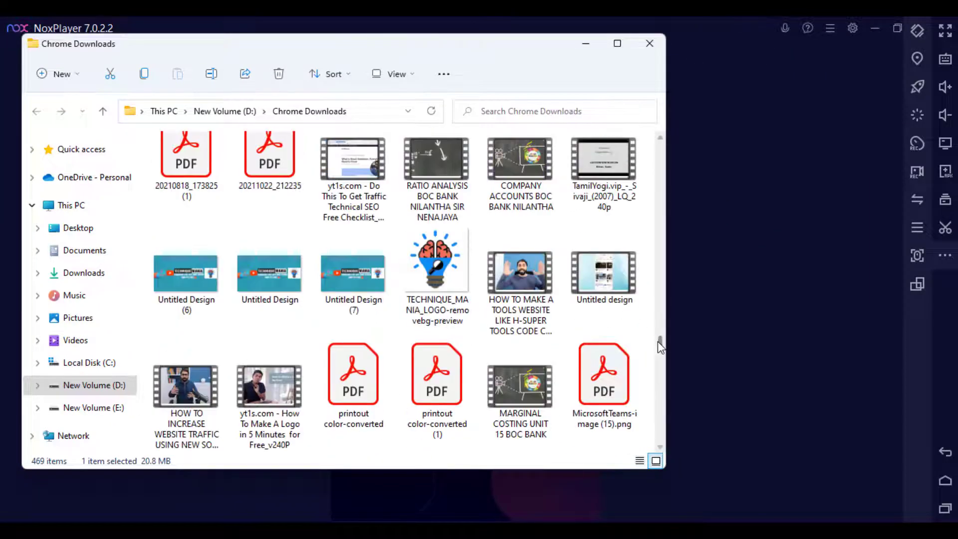
# Drag _Motivational_Logy_15909336.apk onto NoxPlayer to install it
pyautogui.scroll(-3)
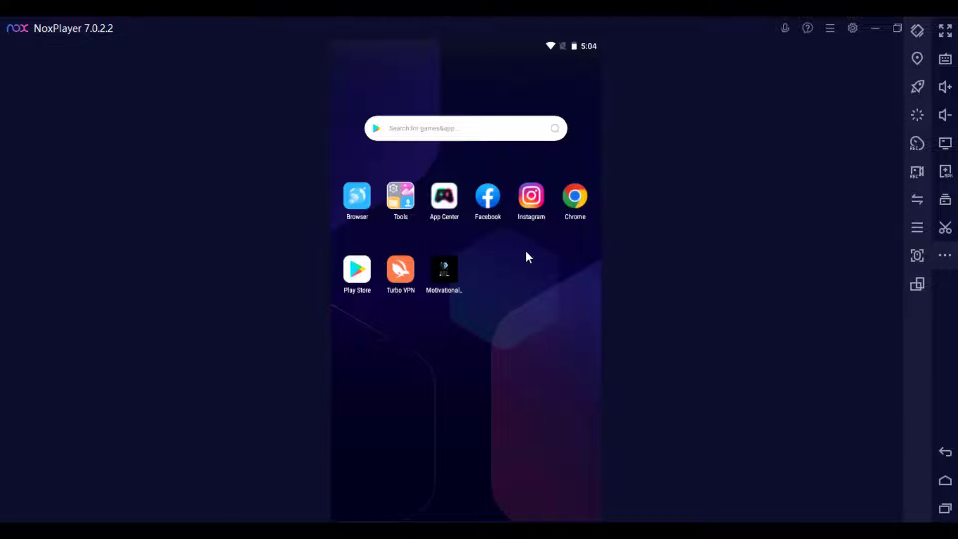
pyautogui.moveTo(484, 288)
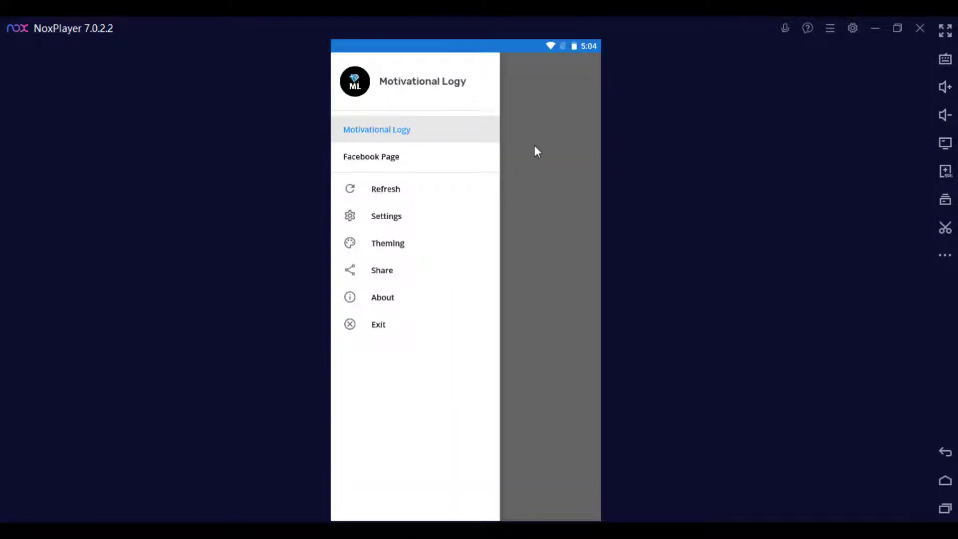
# Open the Motivational Logy blog page in the app, scroll its posts, and return home
pyautogui.click(377, 129)
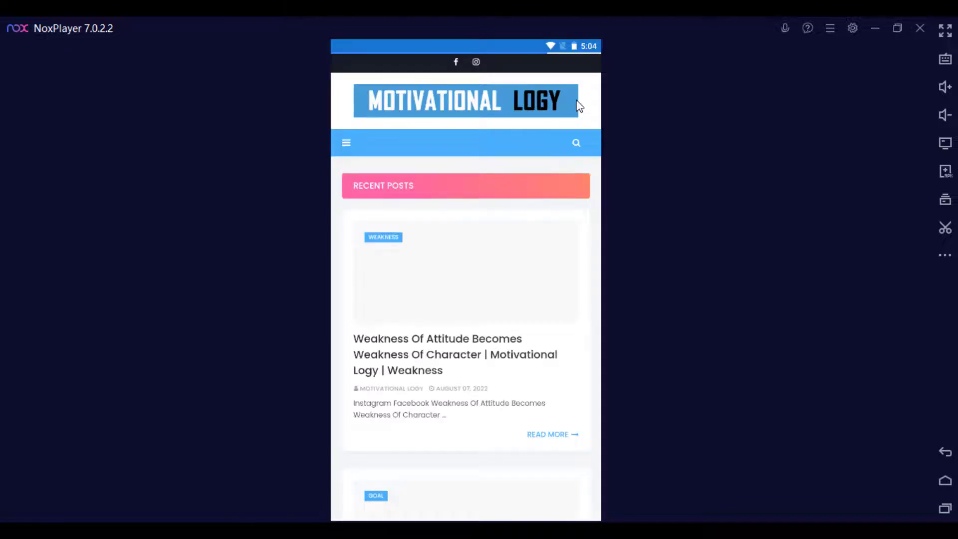
pyautogui.scroll(-3)
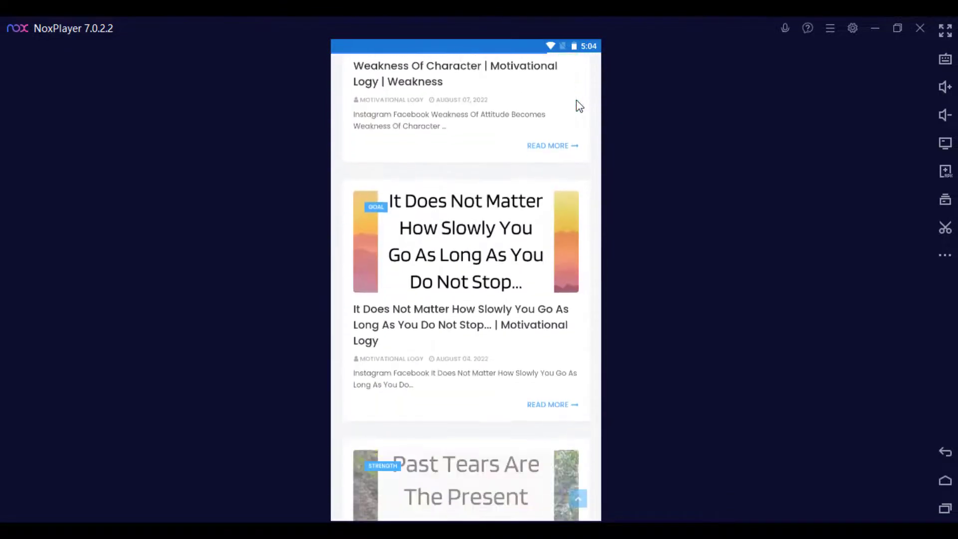
pyautogui.scroll(-3)
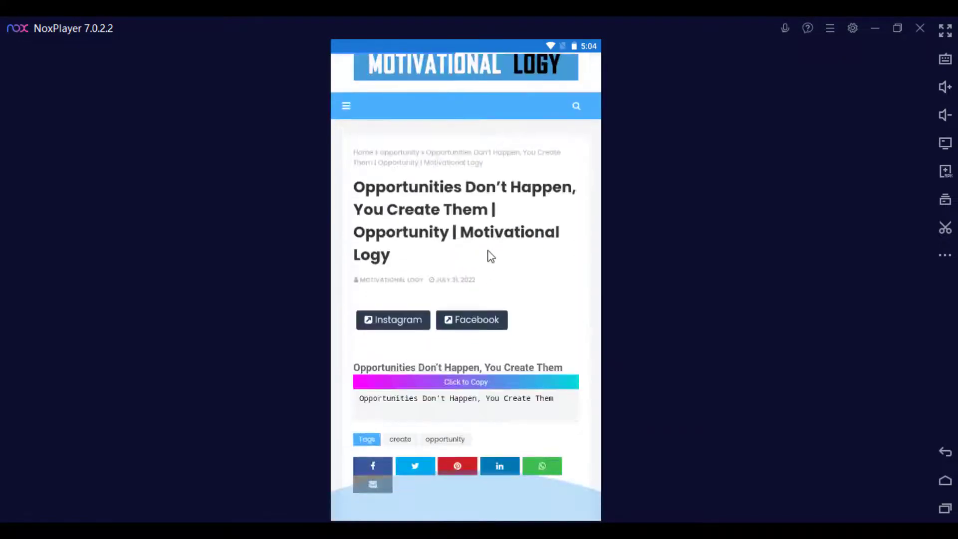
pyautogui.scroll(-3)
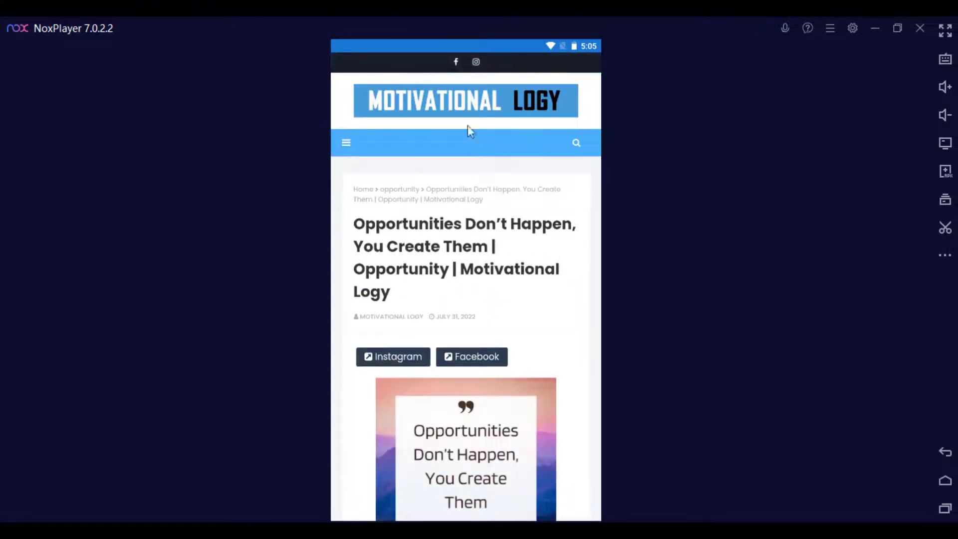
pyautogui.click(347, 143)
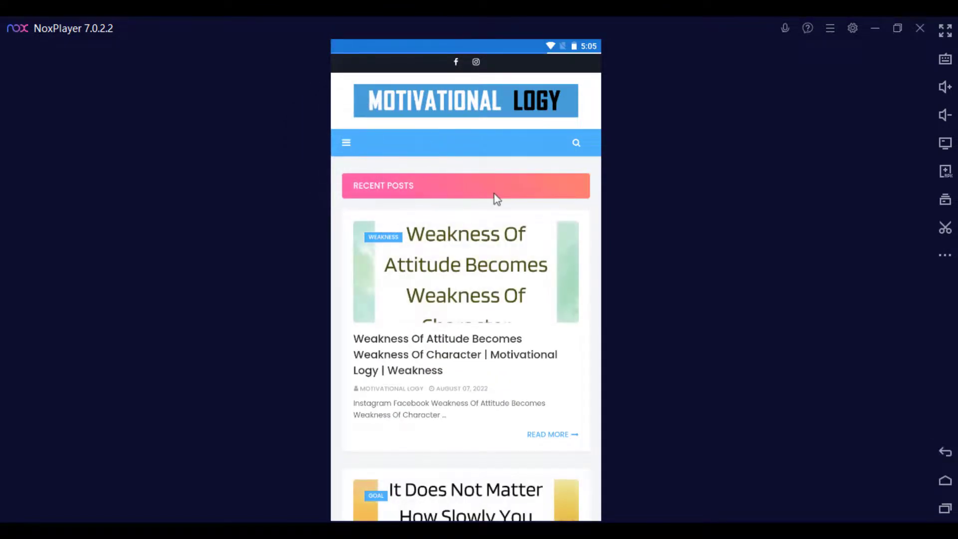
pyautogui.moveTo(504, 202)
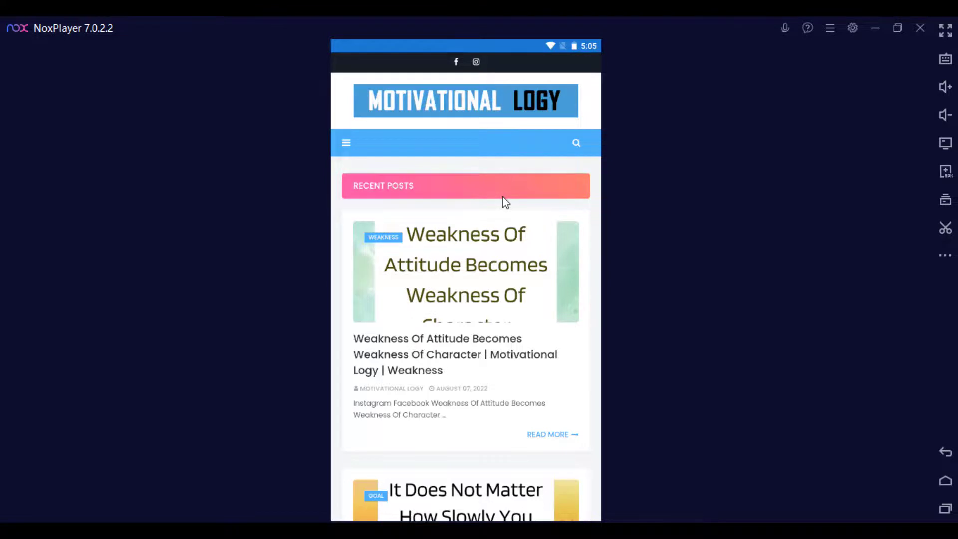